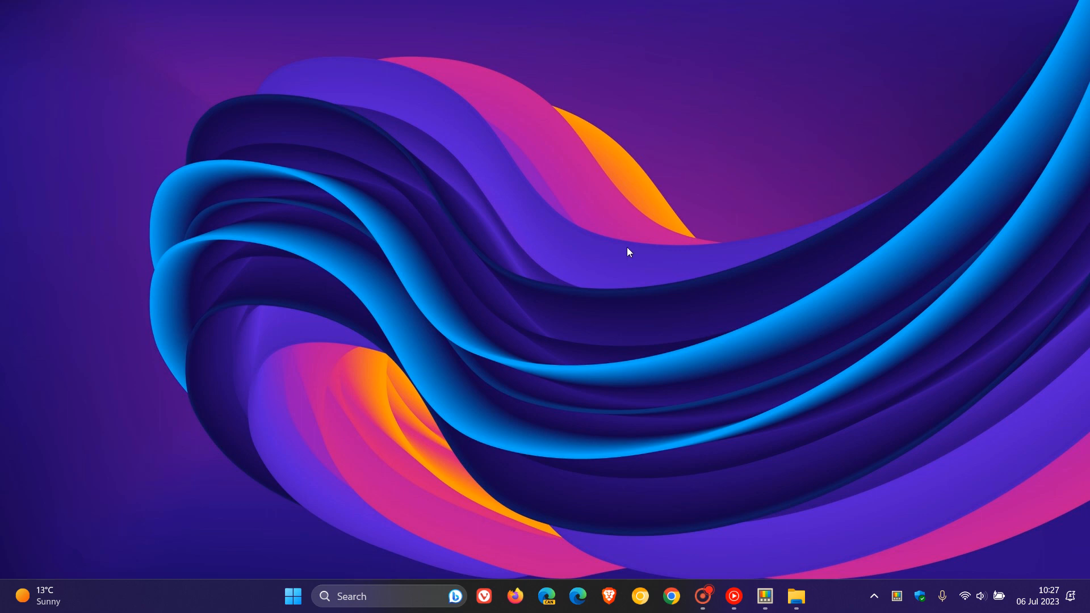
mouse_move(737, 239)
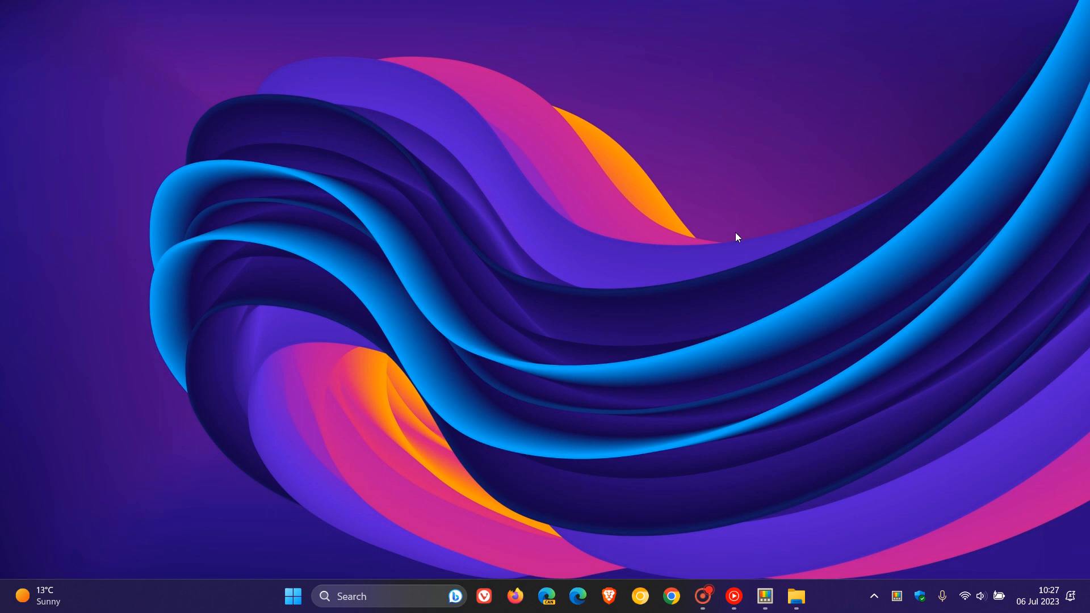
mouse_move(681, 204)
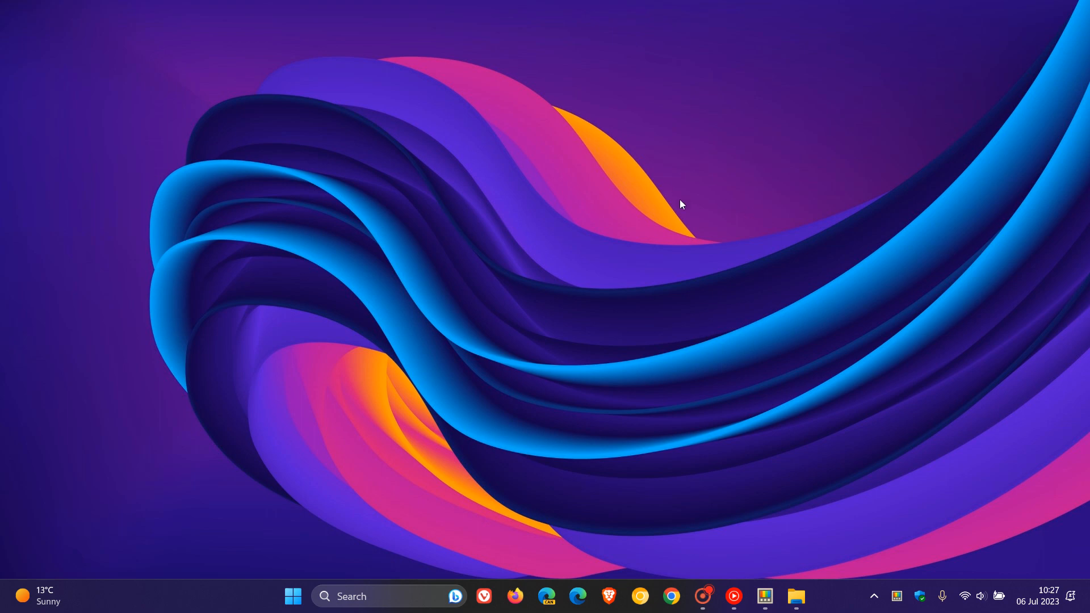
mouse_move(764, 601)
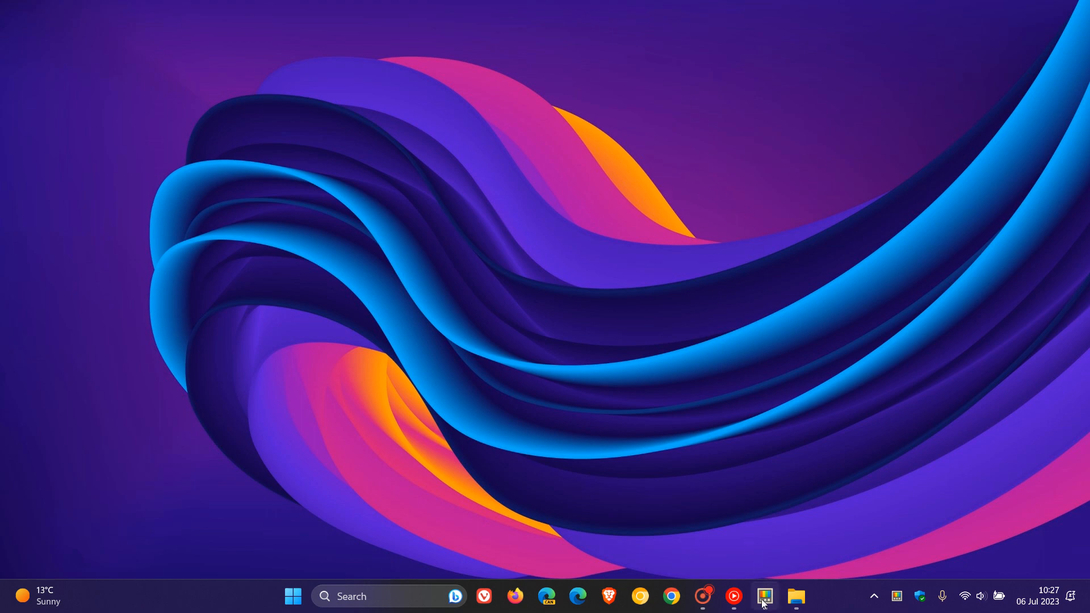
- Run Check for updates on the General page, confirming v0.71.0 is current
left_click(765, 595)
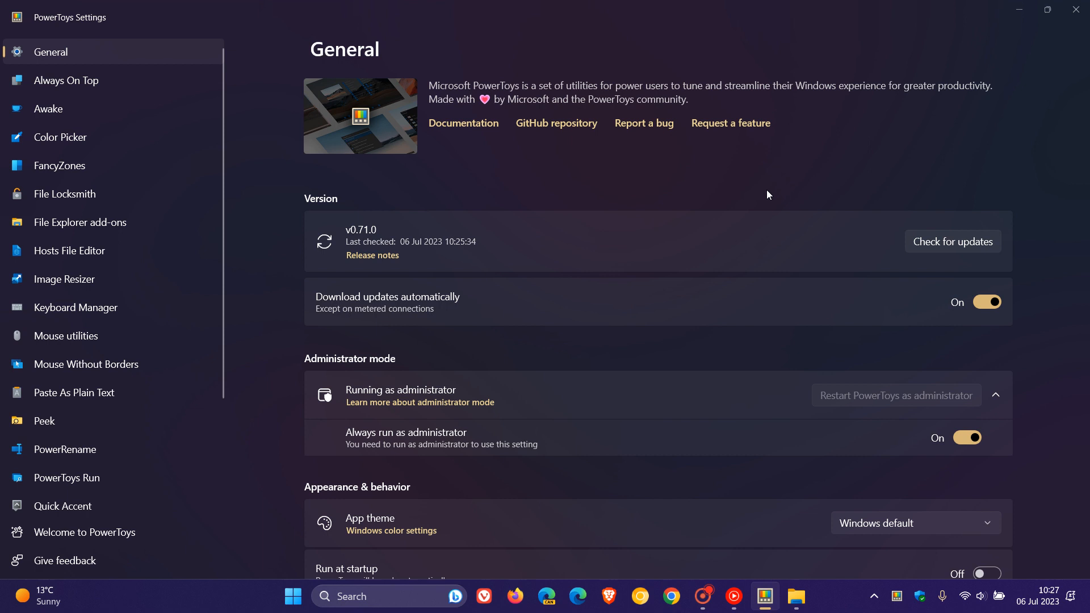
mouse_move(390, 229)
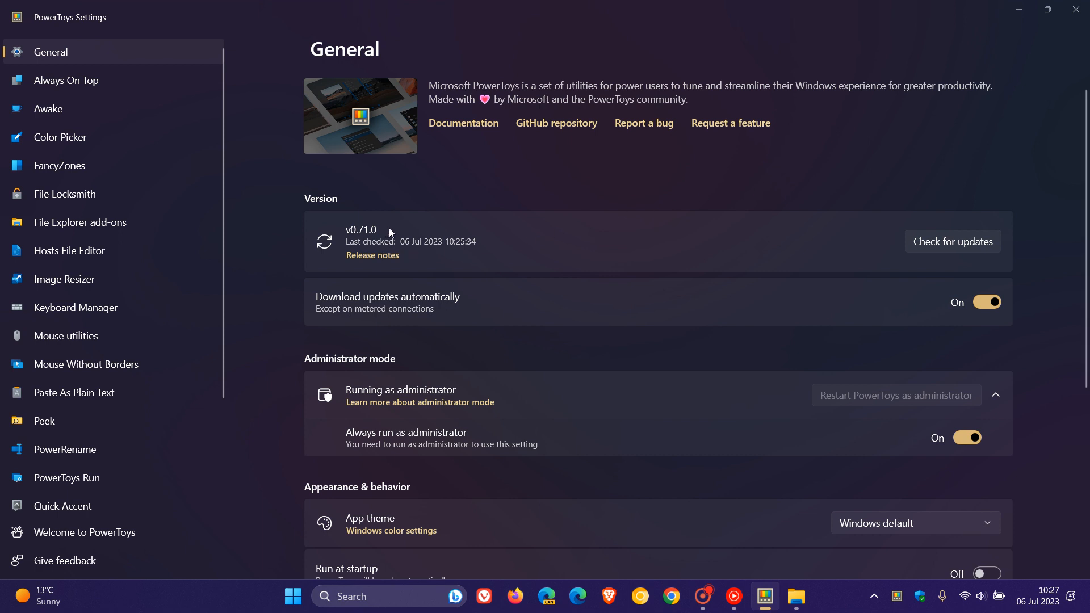
mouse_move(856, 195)
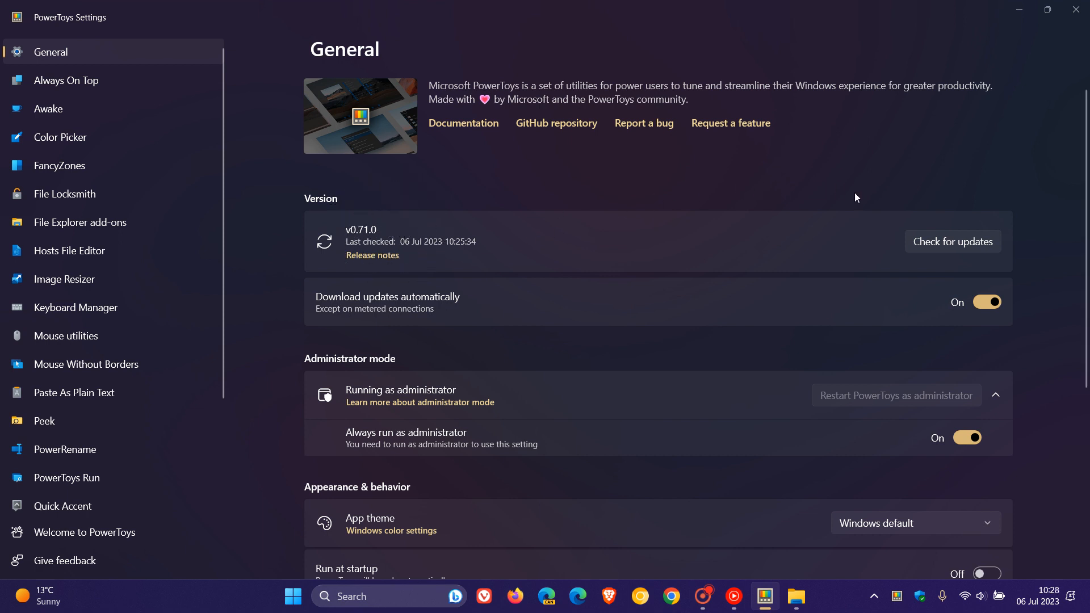
left_click(952, 241)
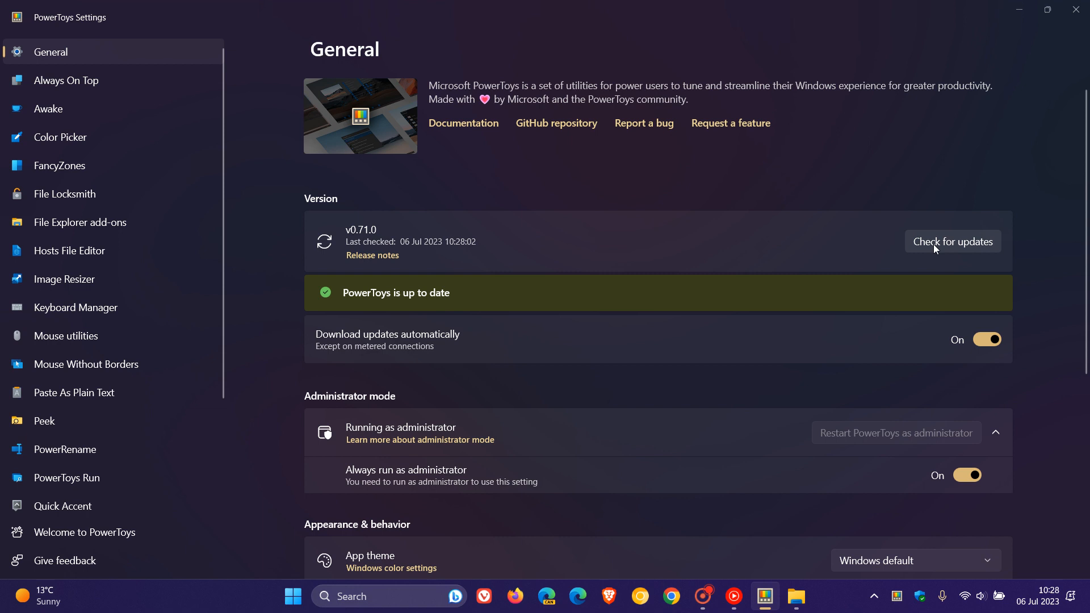
mouse_move(767, 181)
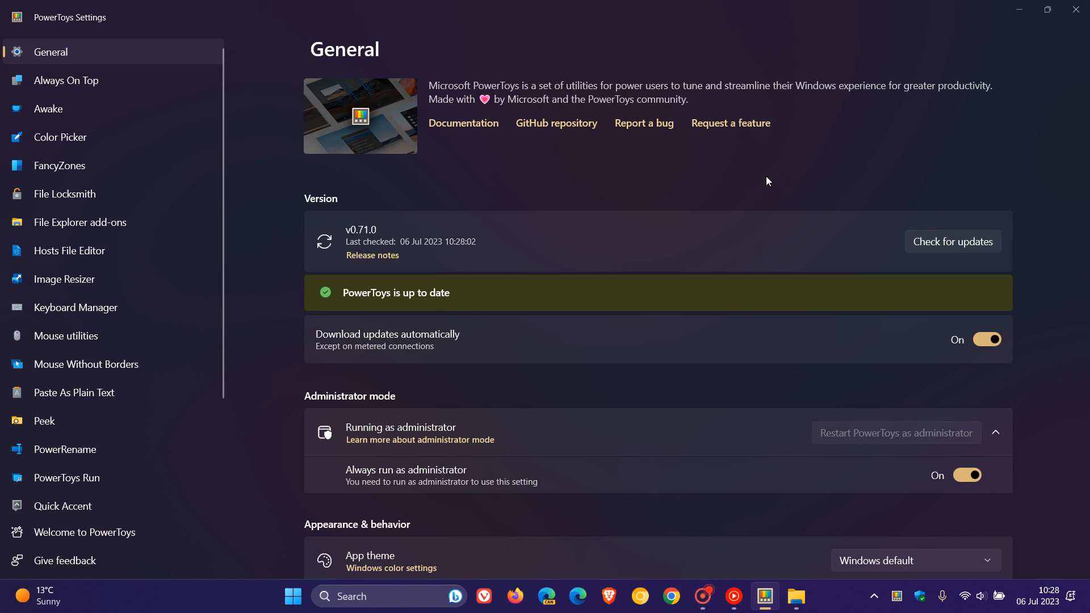
mouse_move(744, 184)
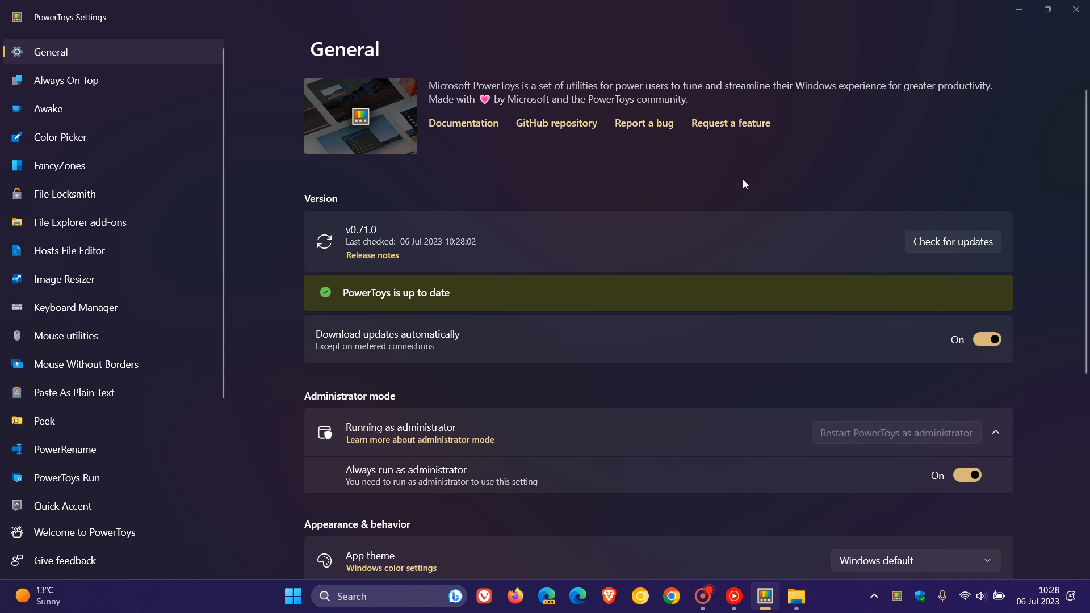
mouse_move(754, 166)
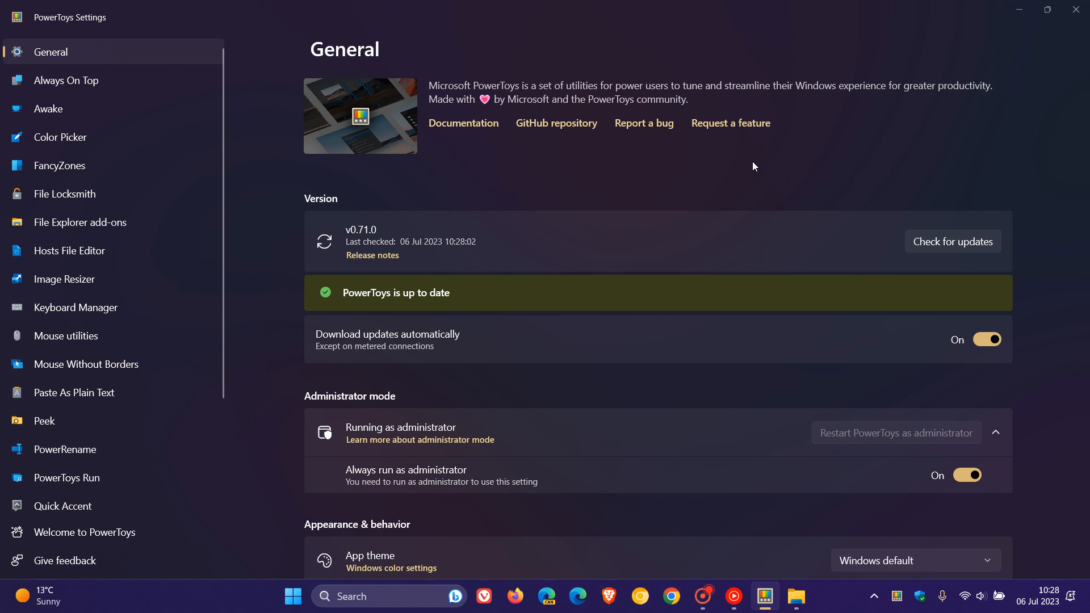
mouse_move(639, 134)
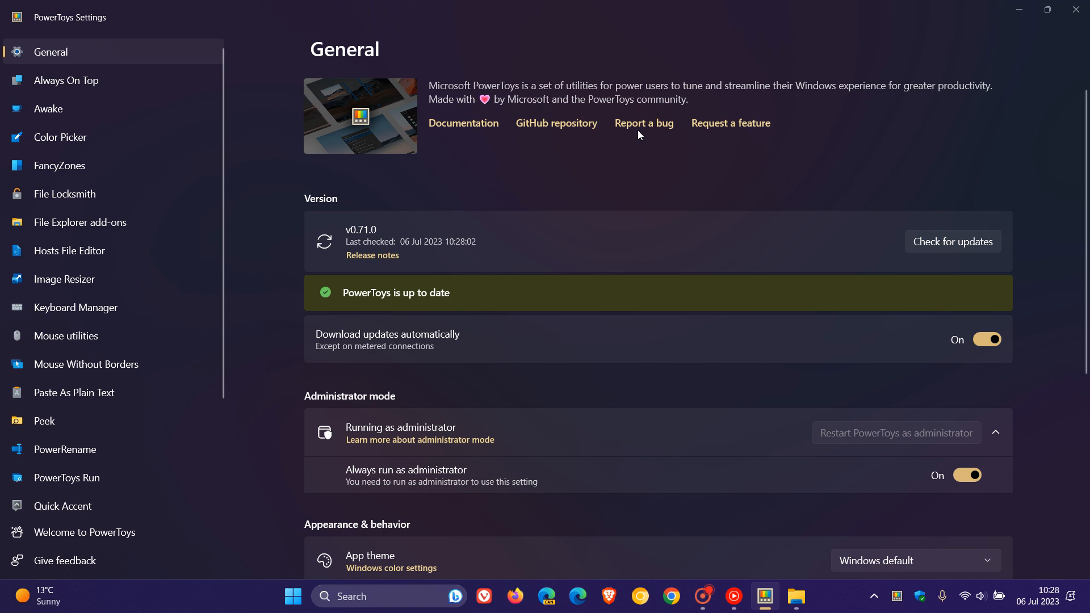
mouse_move(699, 170)
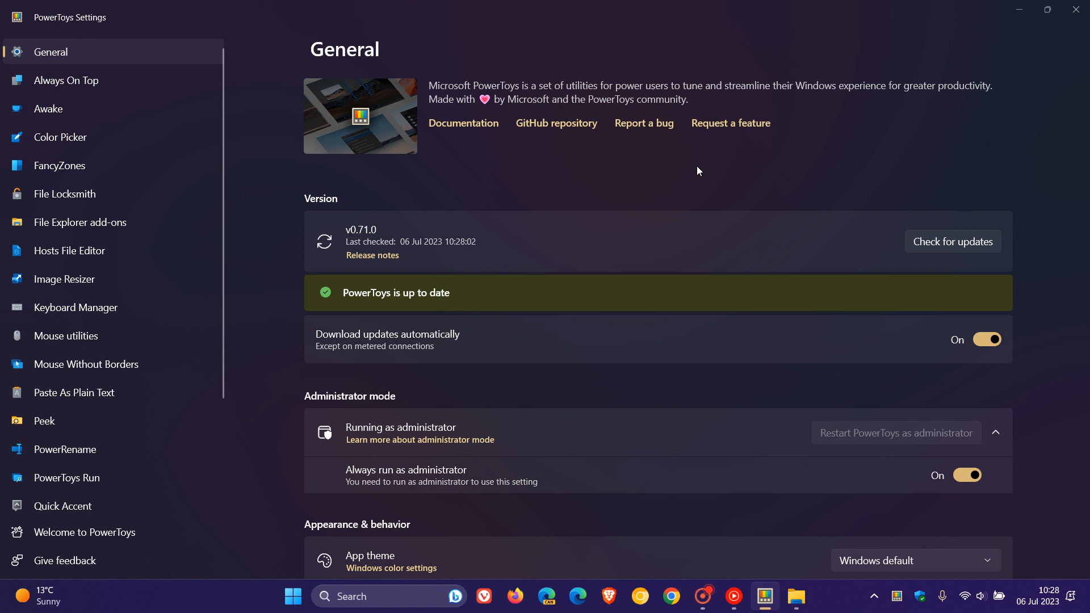
mouse_move(512, 226)
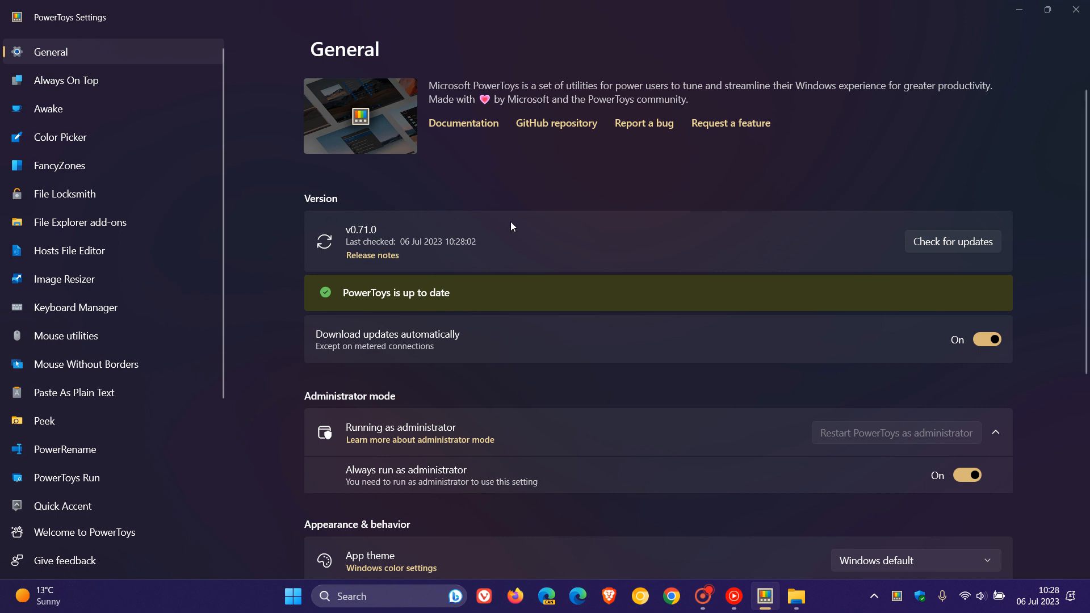
mouse_move(763, 183)
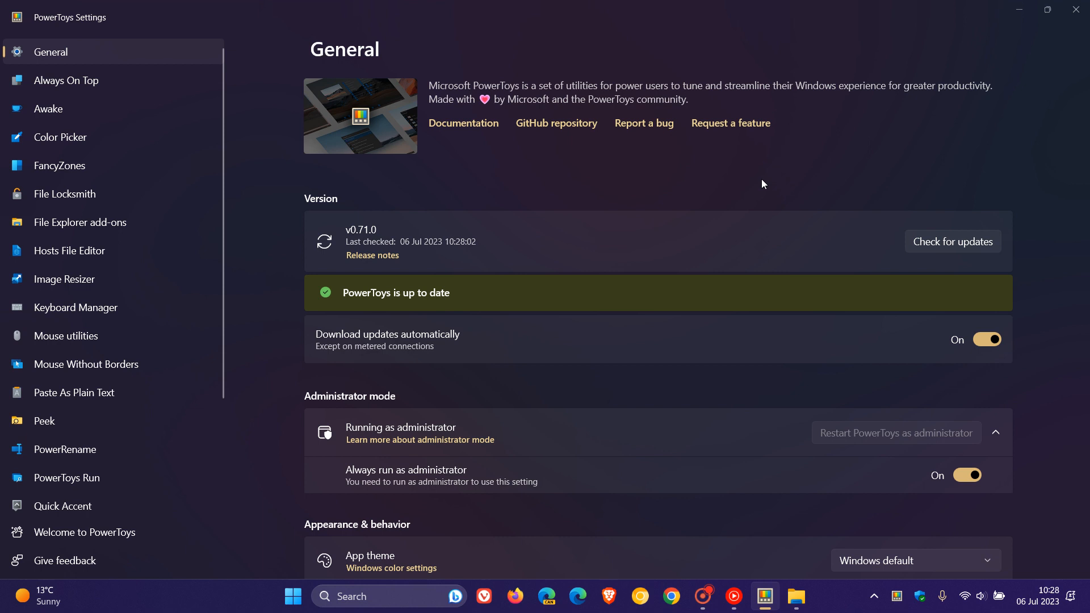
mouse_move(376, 266)
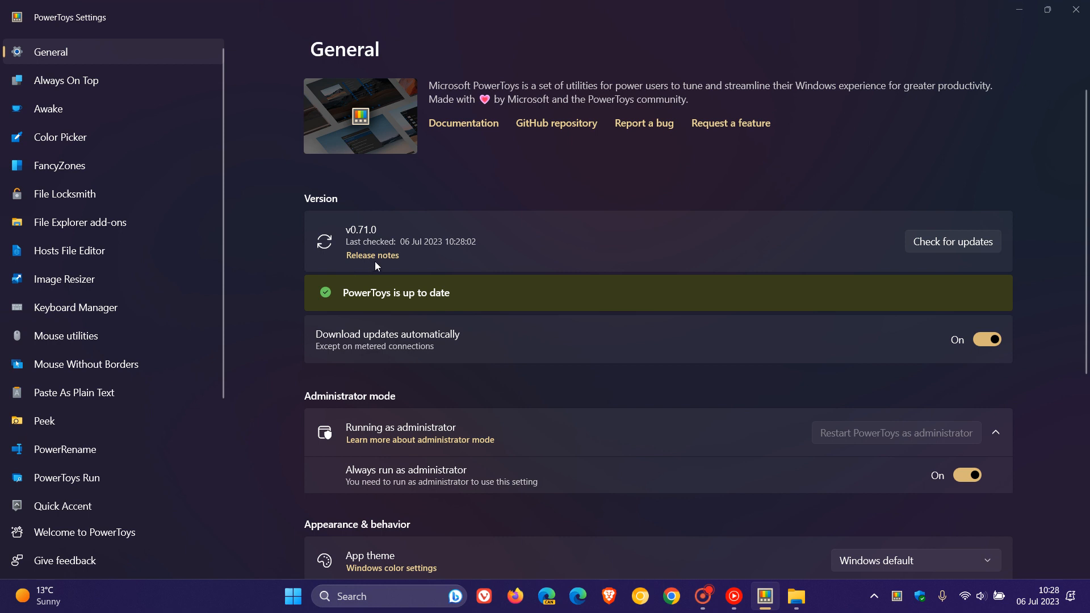
mouse_move(845, 194)
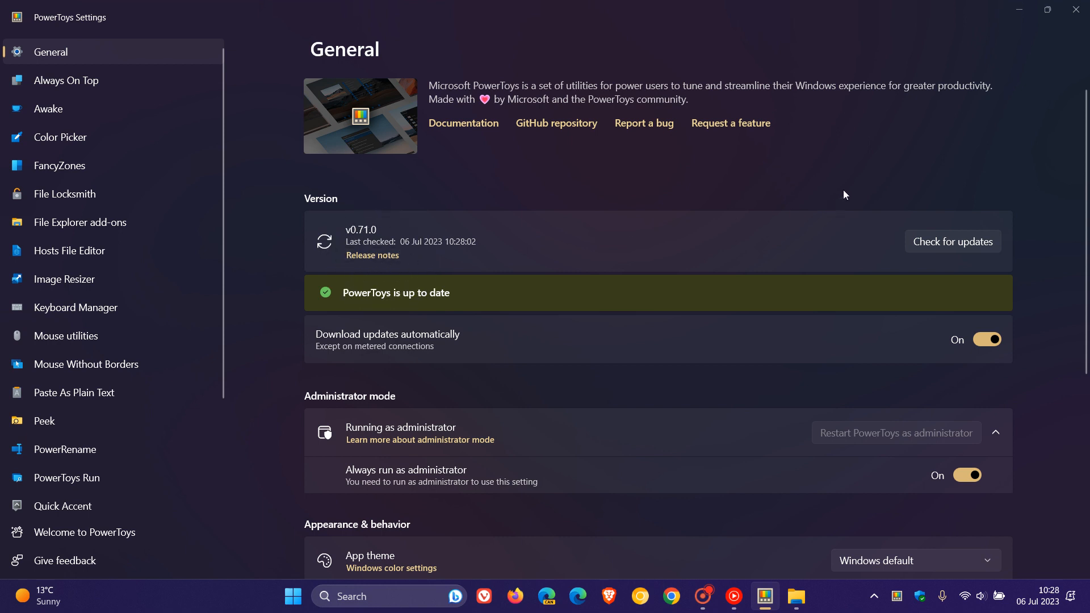
mouse_move(845, 177)
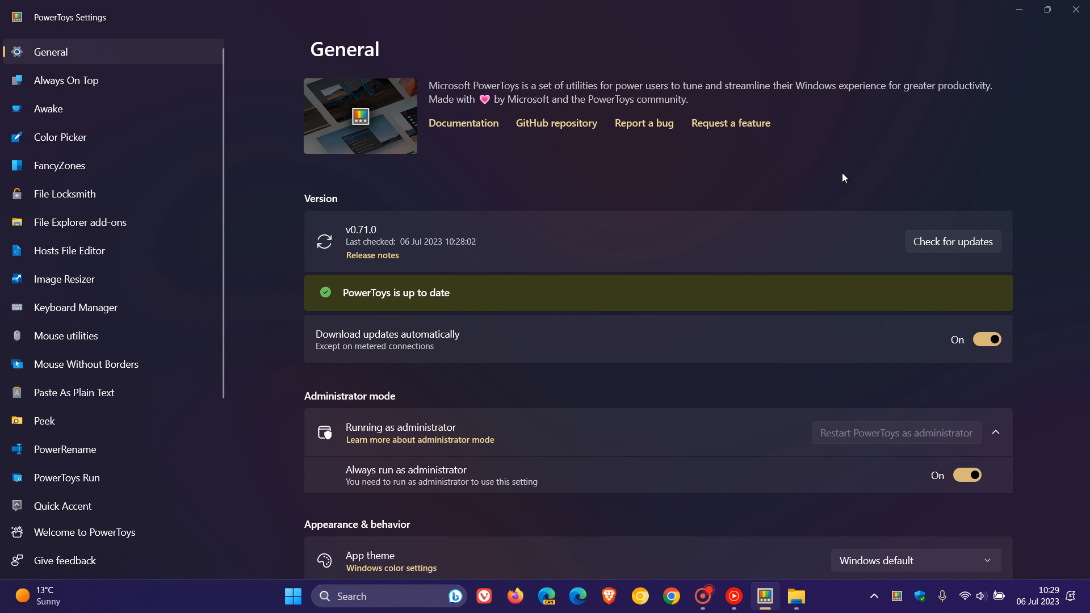
mouse_move(132, 419)
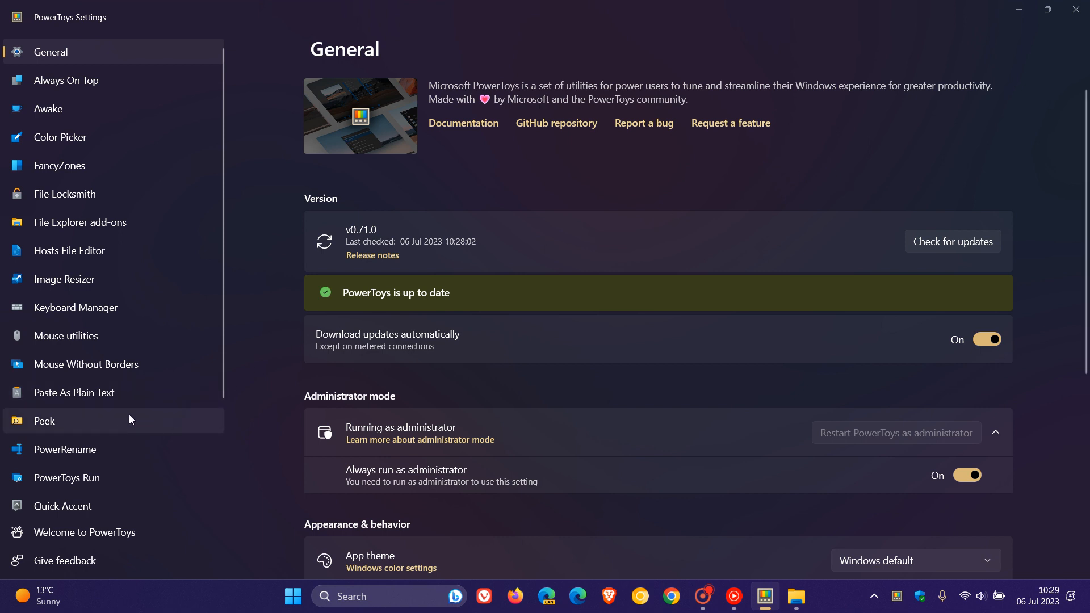
- Show the Peek module page with its activation shortcut and behavior options
left_click(44, 420)
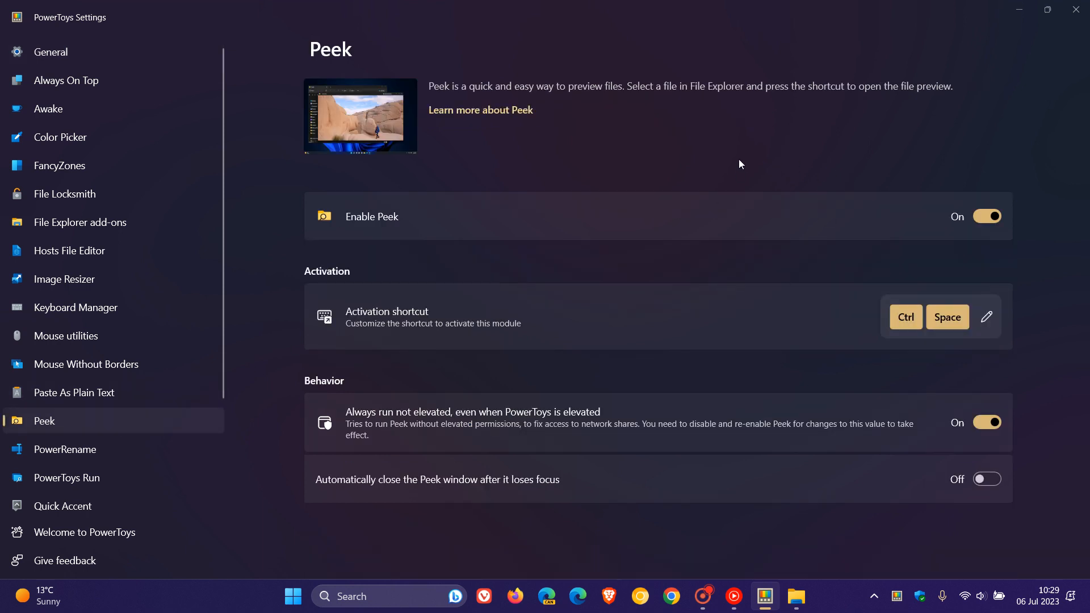
mouse_move(691, 149)
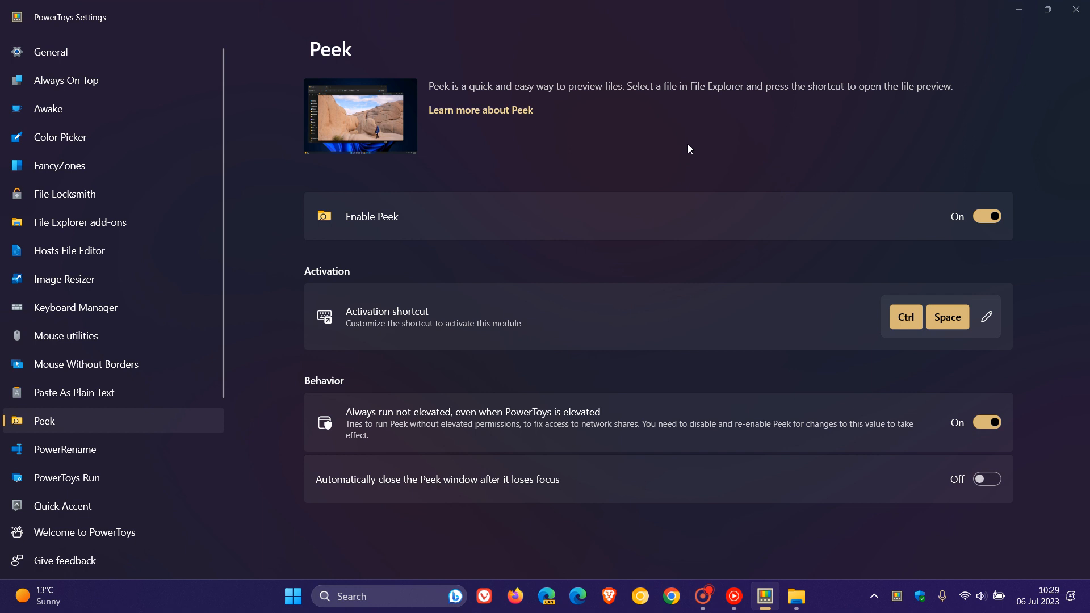
mouse_move(675, 128)
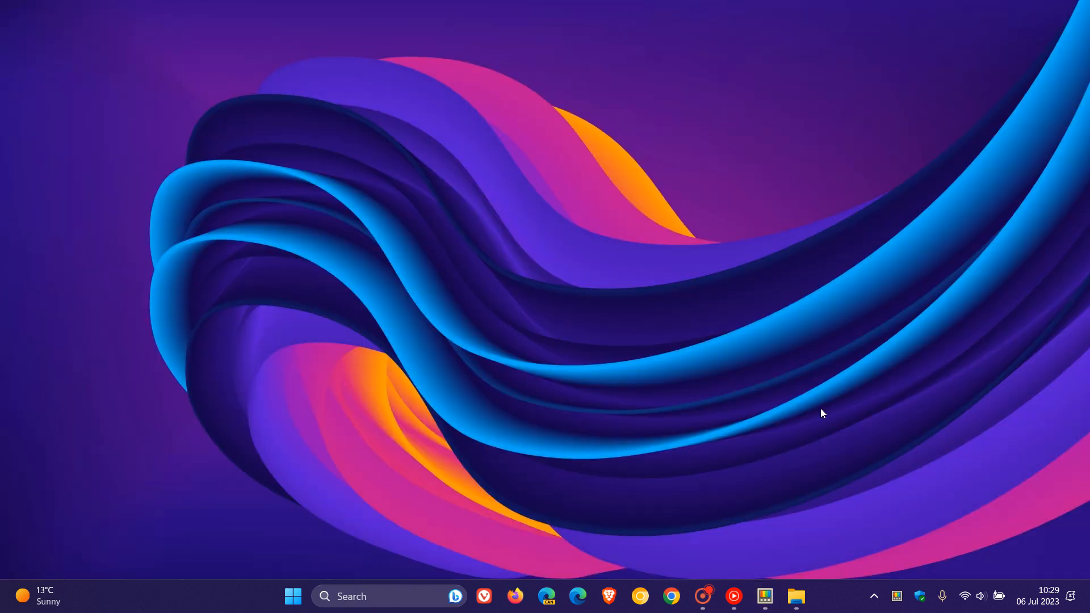
- Preview the wallpaper image in Downloads with Peek, then dismiss the preview
left_click(797, 596)
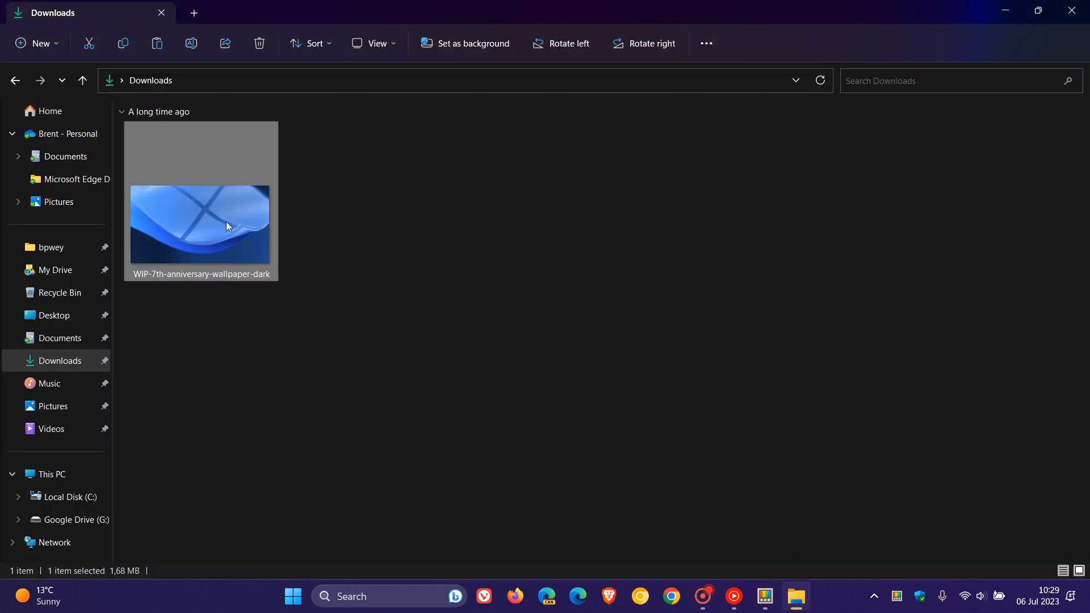
mouse_move(697, 245)
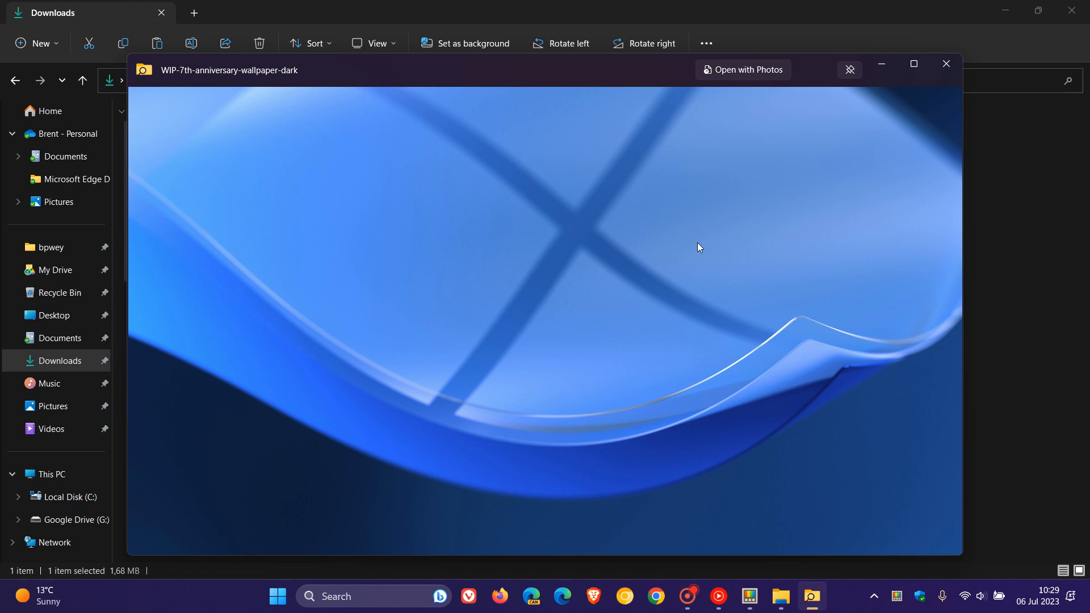
mouse_move(934, 77)
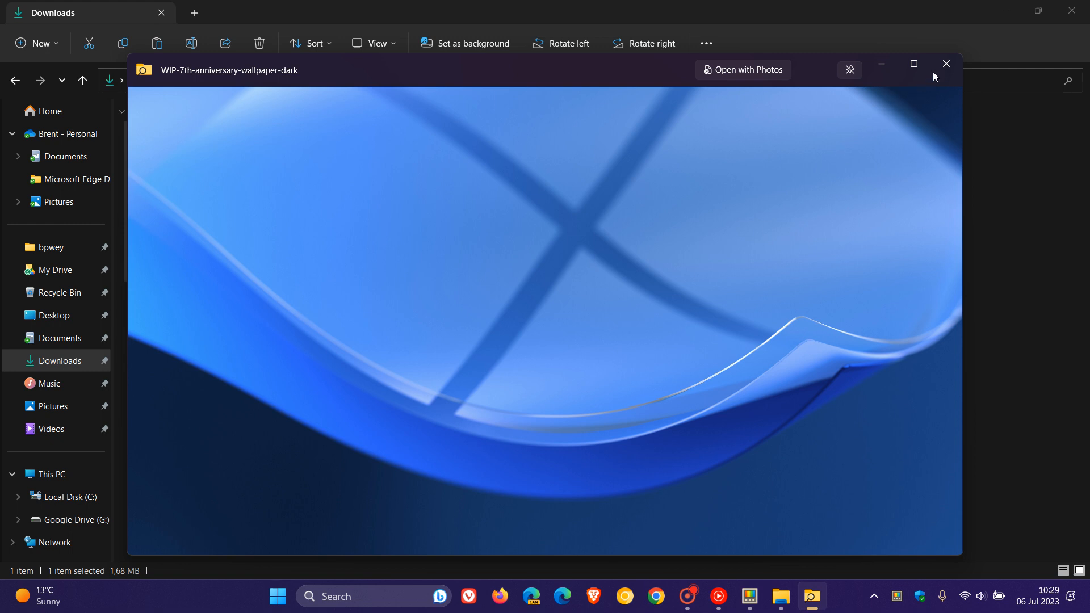
left_click(947, 64)
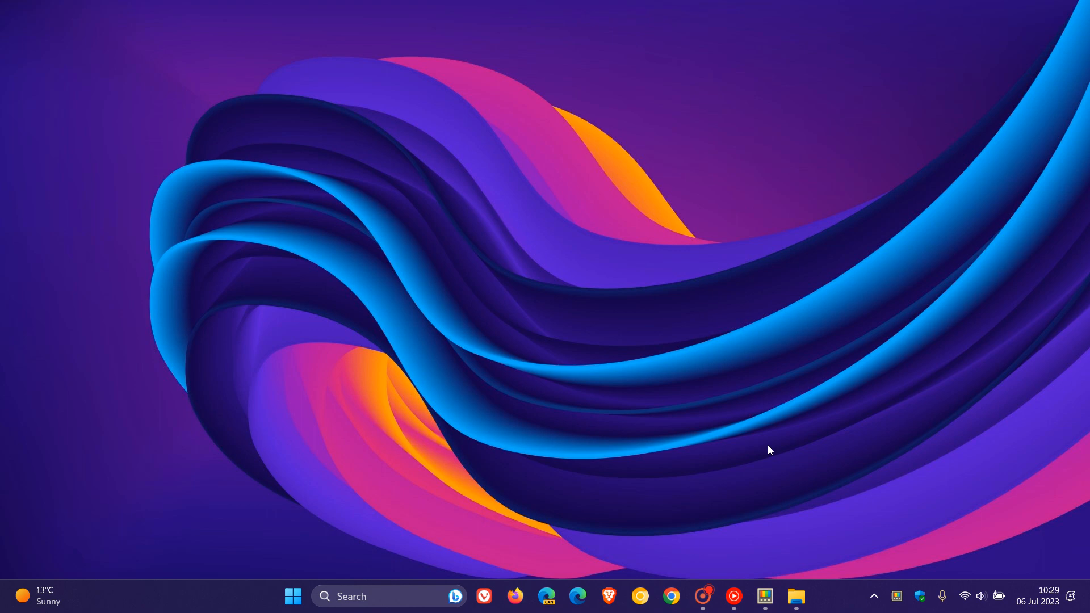
left_click(765, 596)
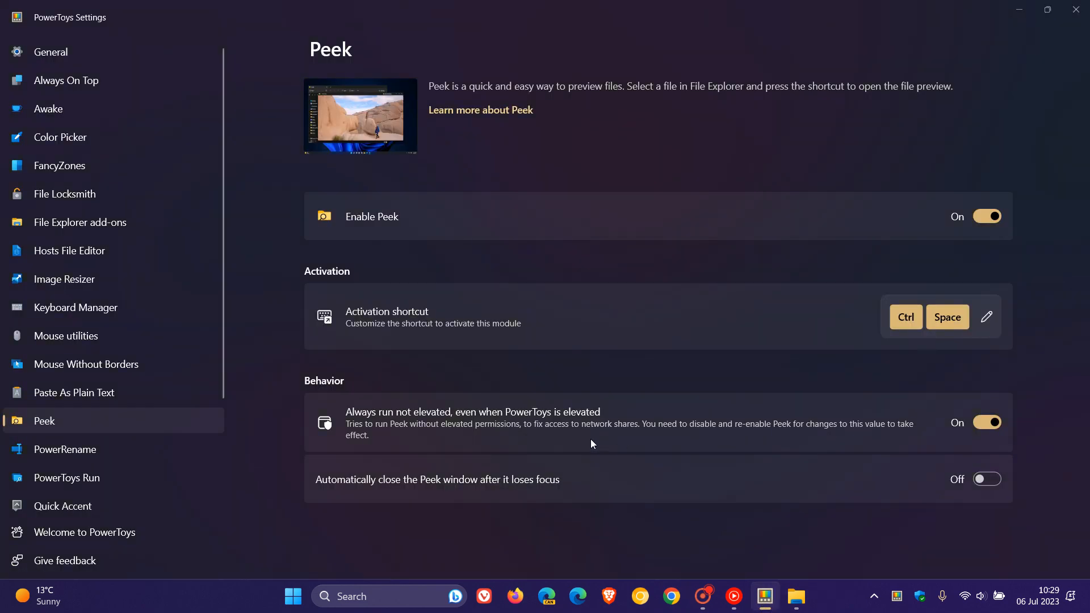
mouse_move(122, 476)
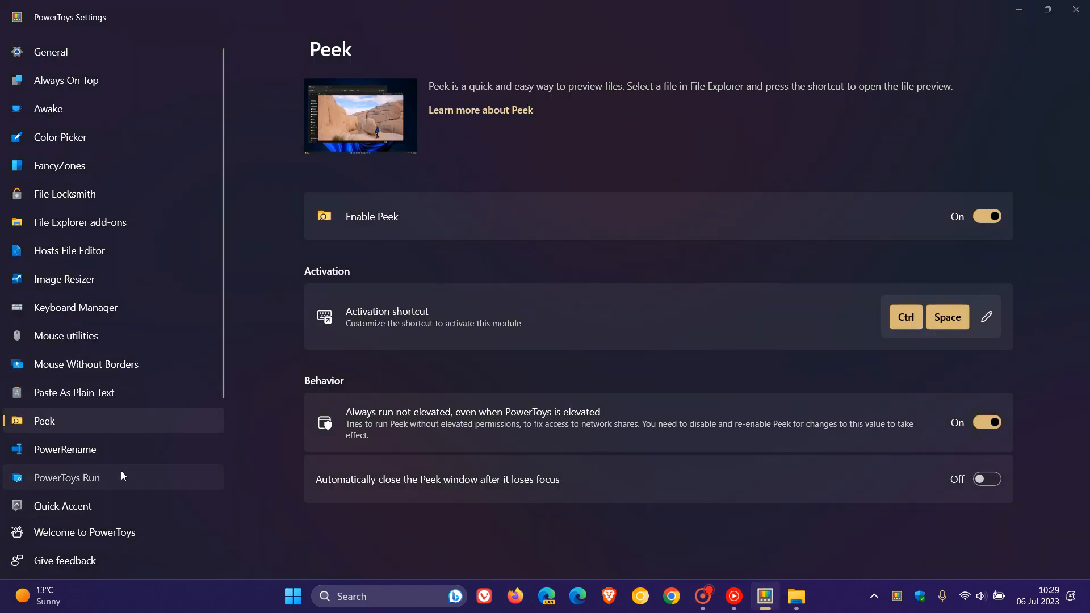
left_click(66, 477)
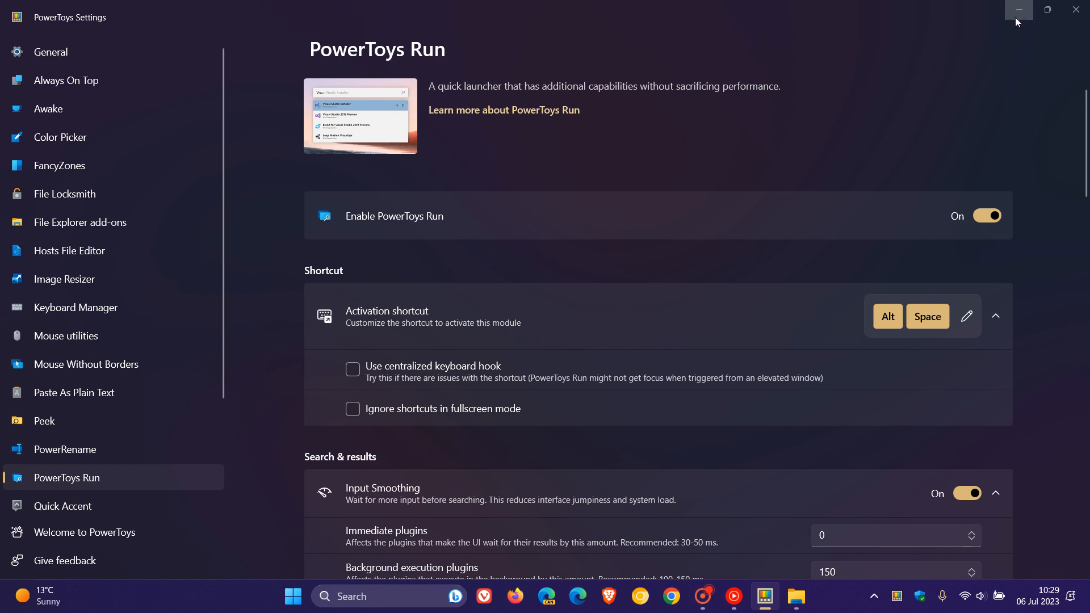
left_click(1020, 10)
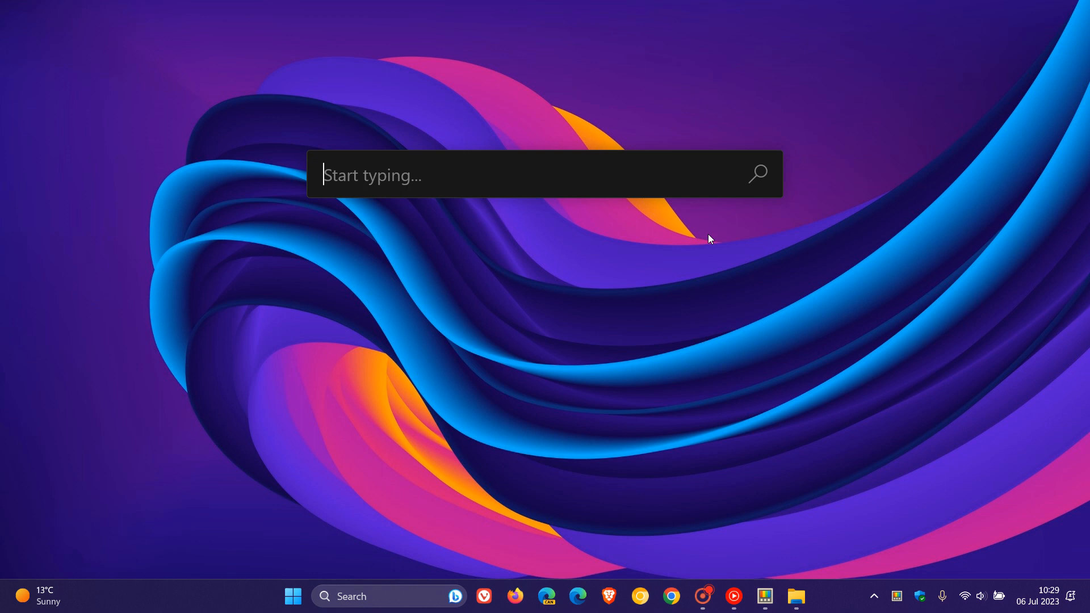
mouse_move(654, 286)
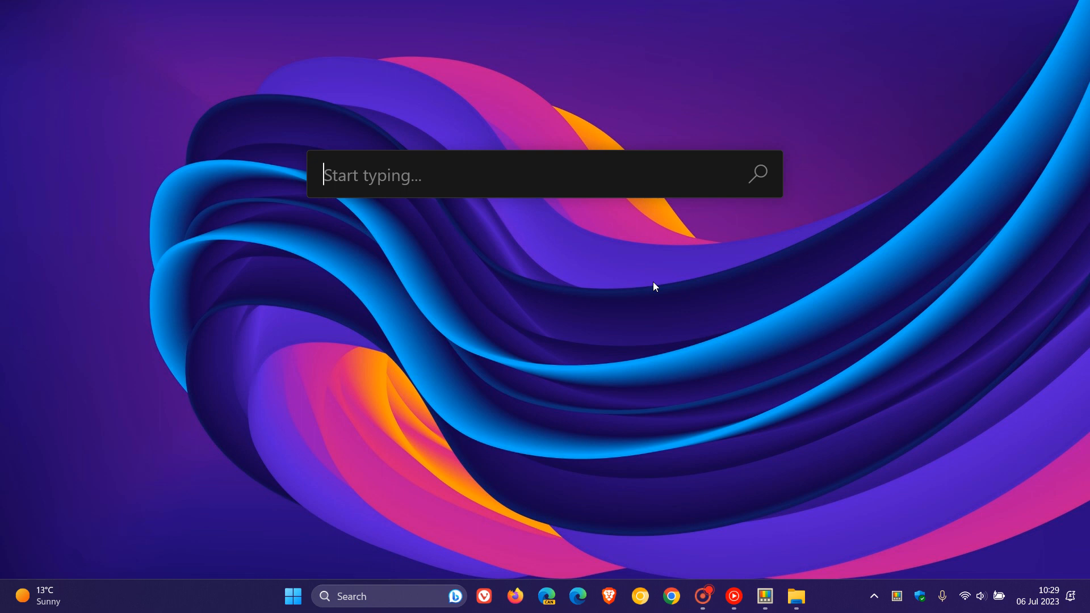
mouse_move(522, 317)
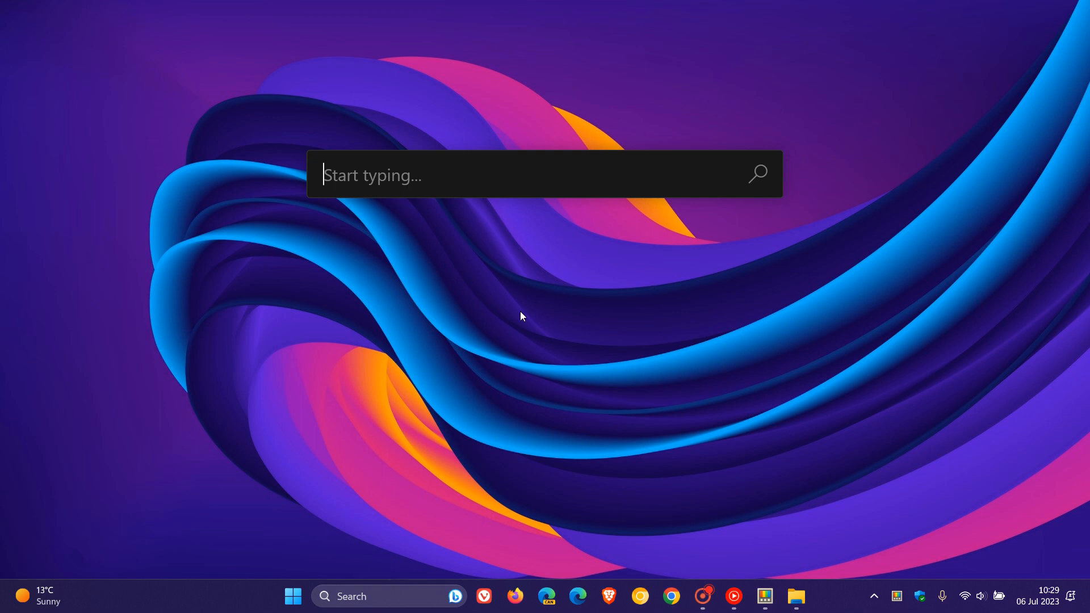
mouse_move(663, 334)
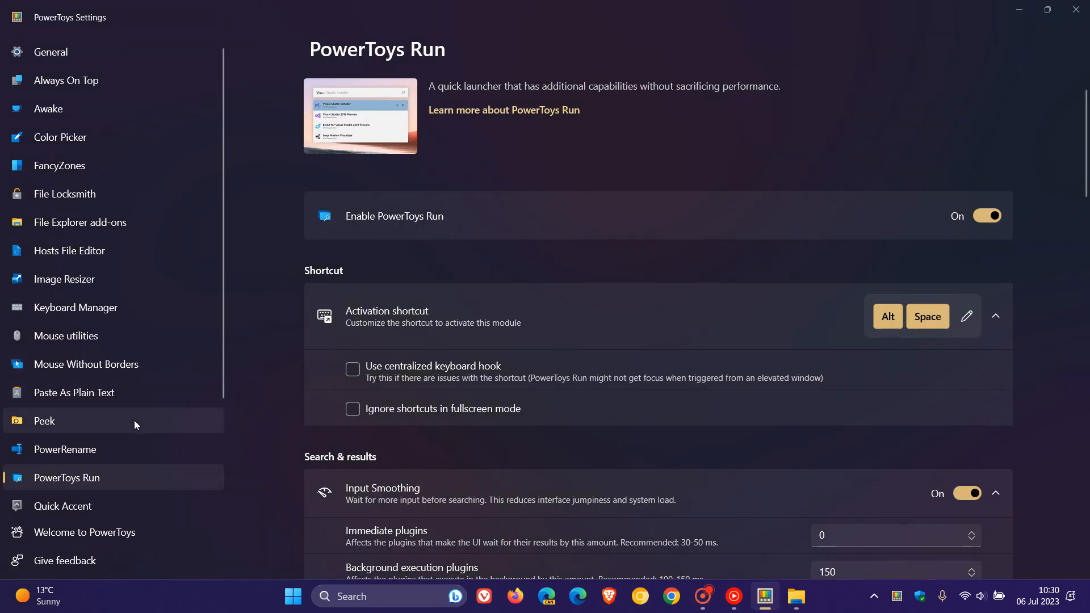
- Switch Registry Preview's Default app toggle to On for .reg files
scroll("down", 3)
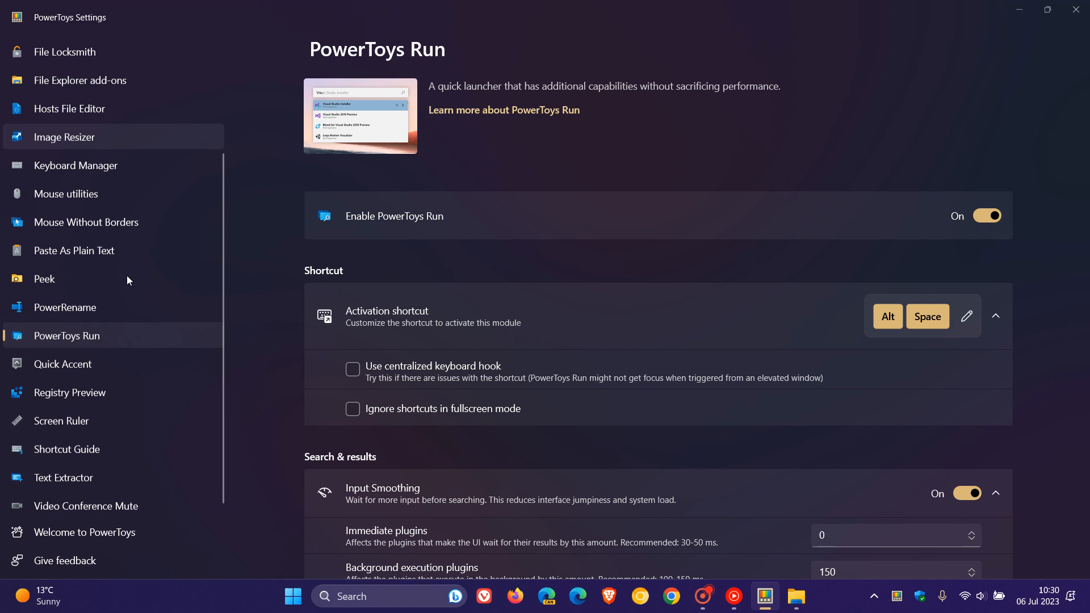
left_click(70, 393)
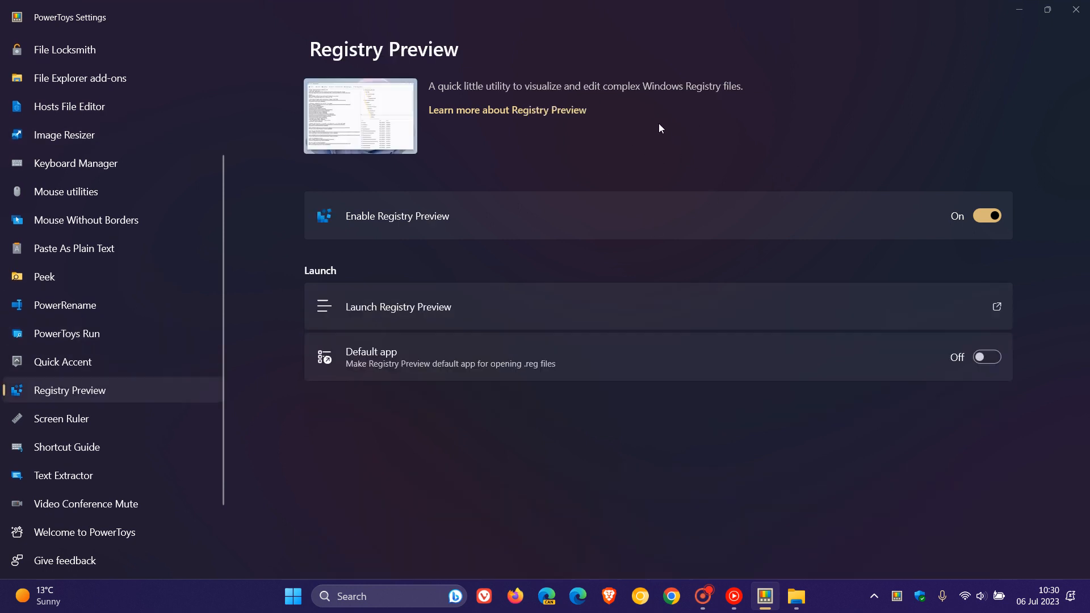
mouse_move(658, 131)
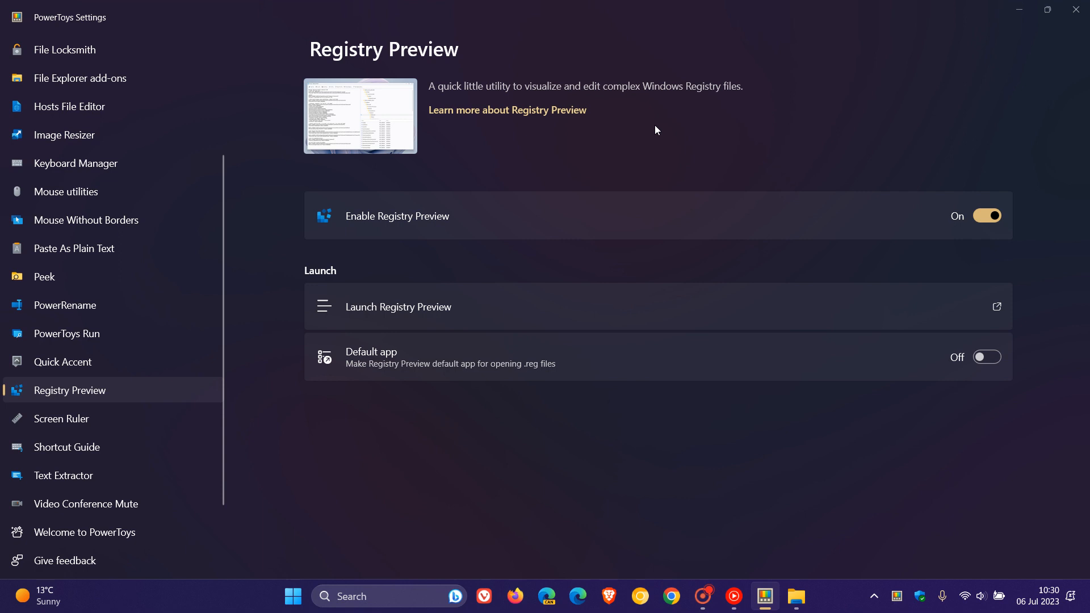
mouse_move(745, 430)
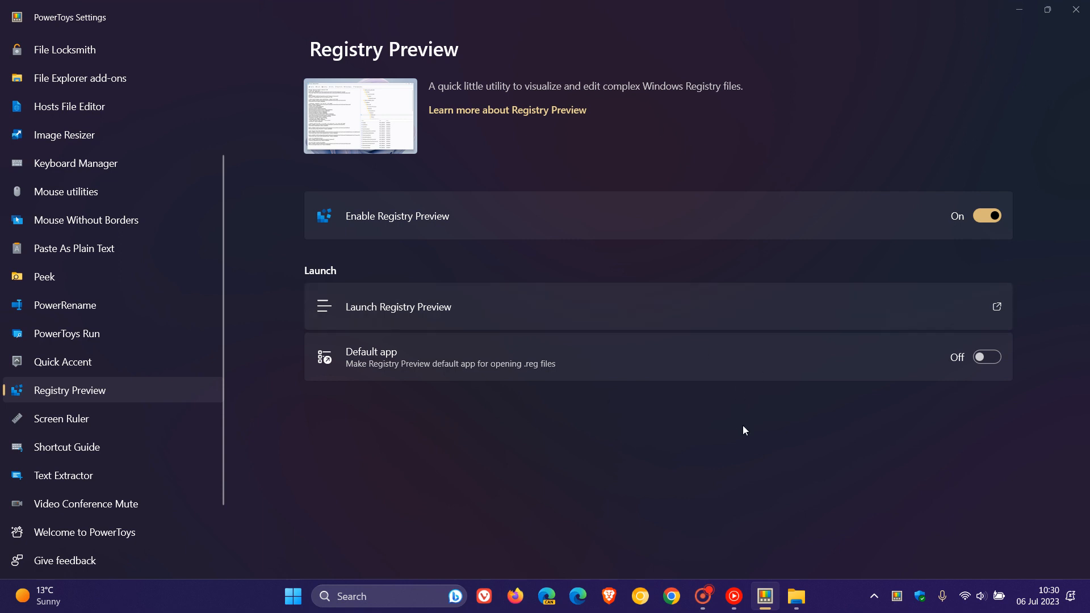
mouse_move(741, 445)
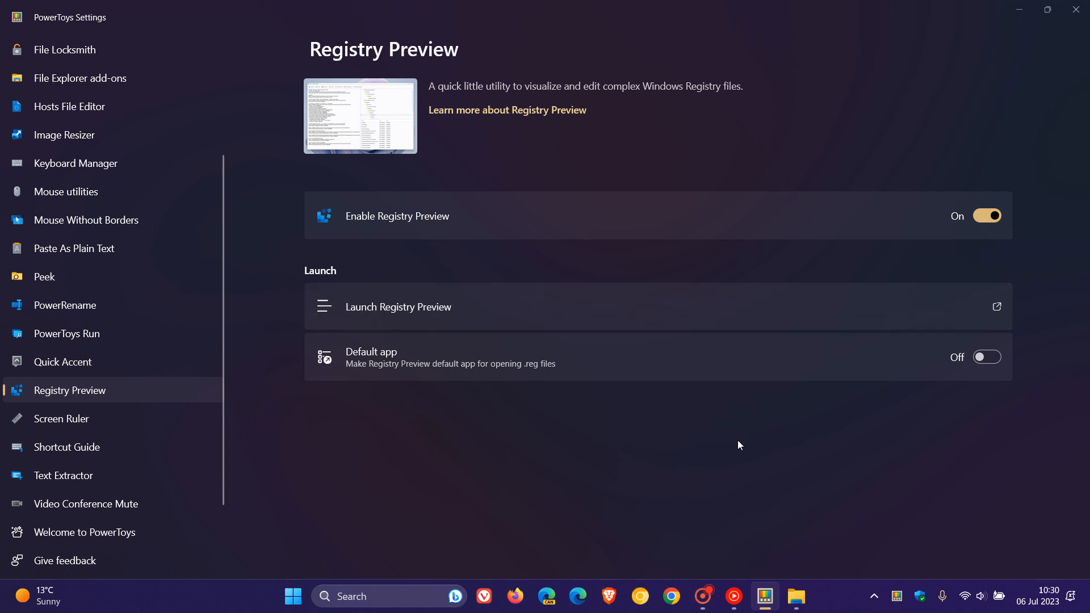
mouse_move(424, 362)
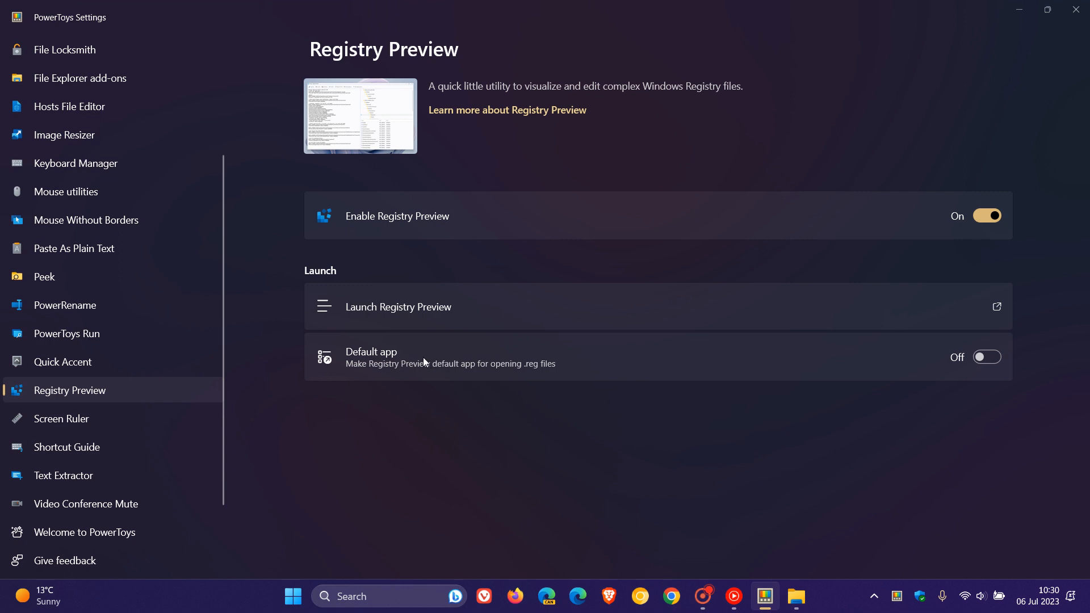
mouse_move(409, 392)
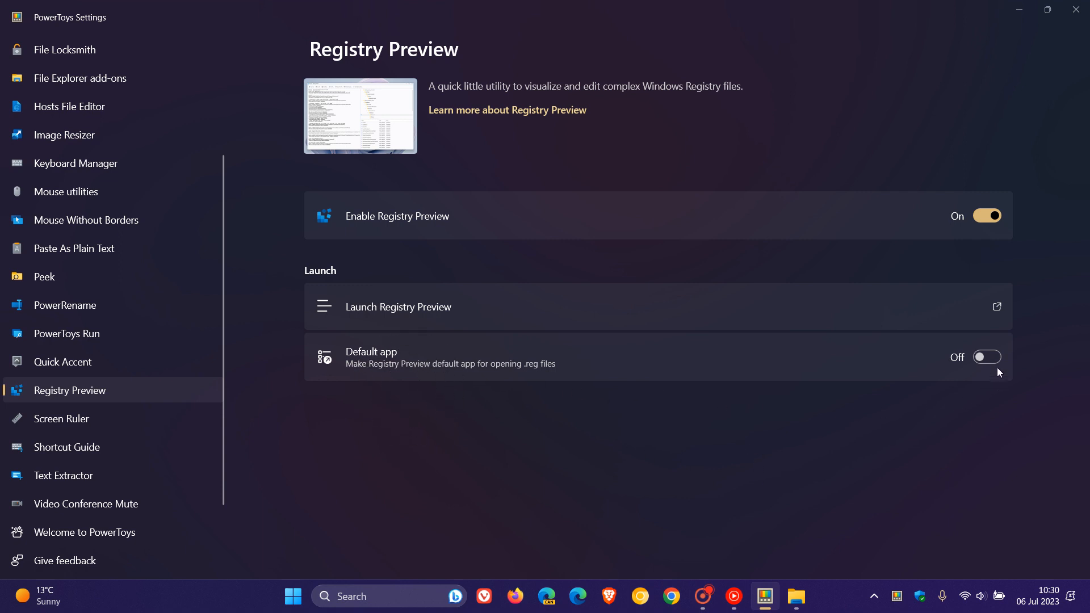
left_click(986, 356)
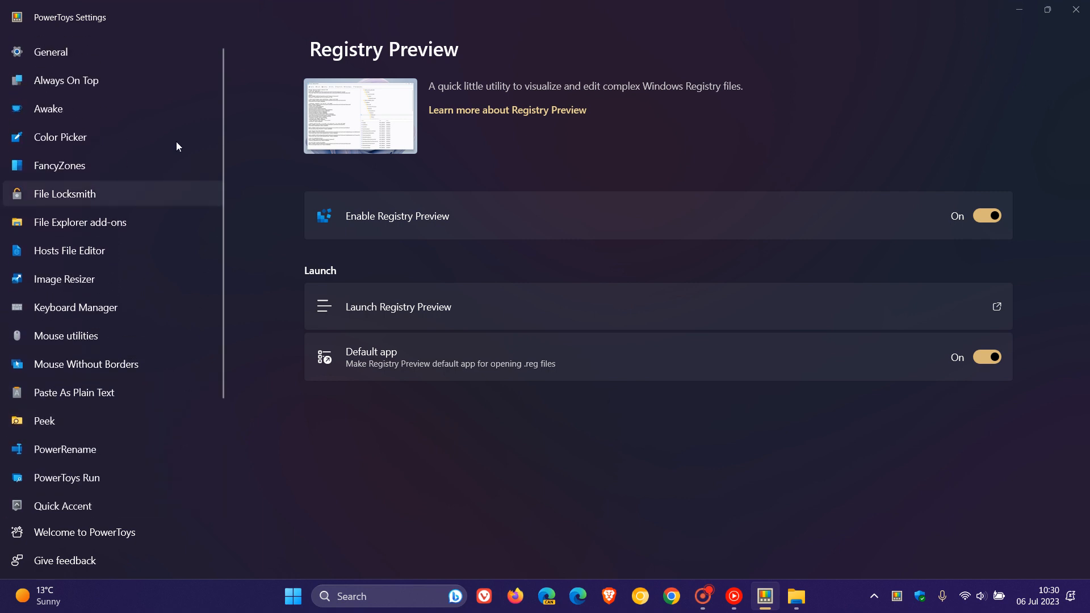
- Return to the General page showing version v0.71.0
left_click(52, 52)
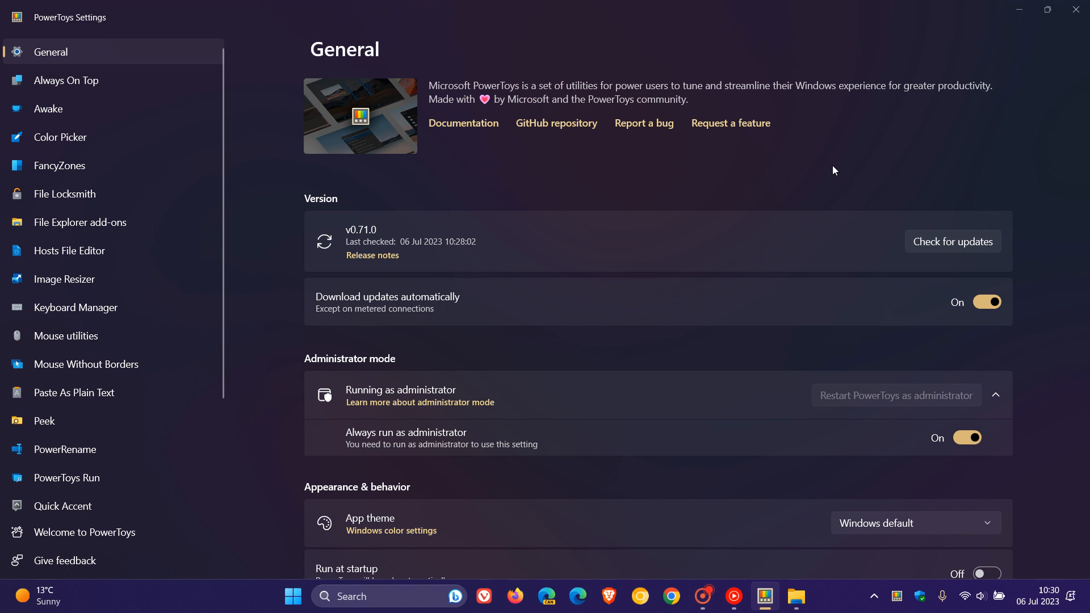
mouse_move(793, 166)
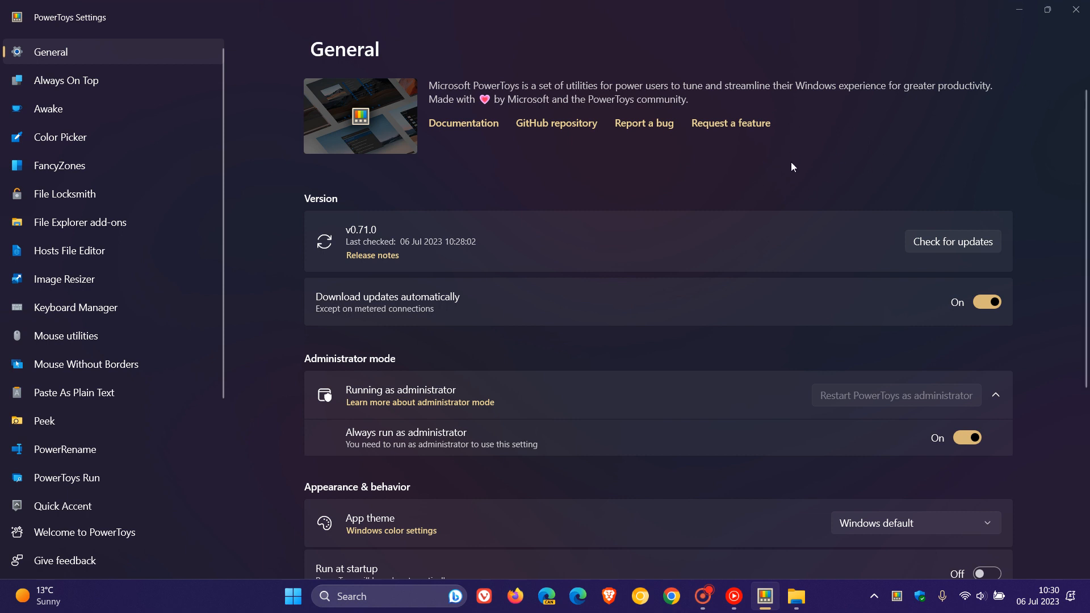
mouse_move(804, 172)
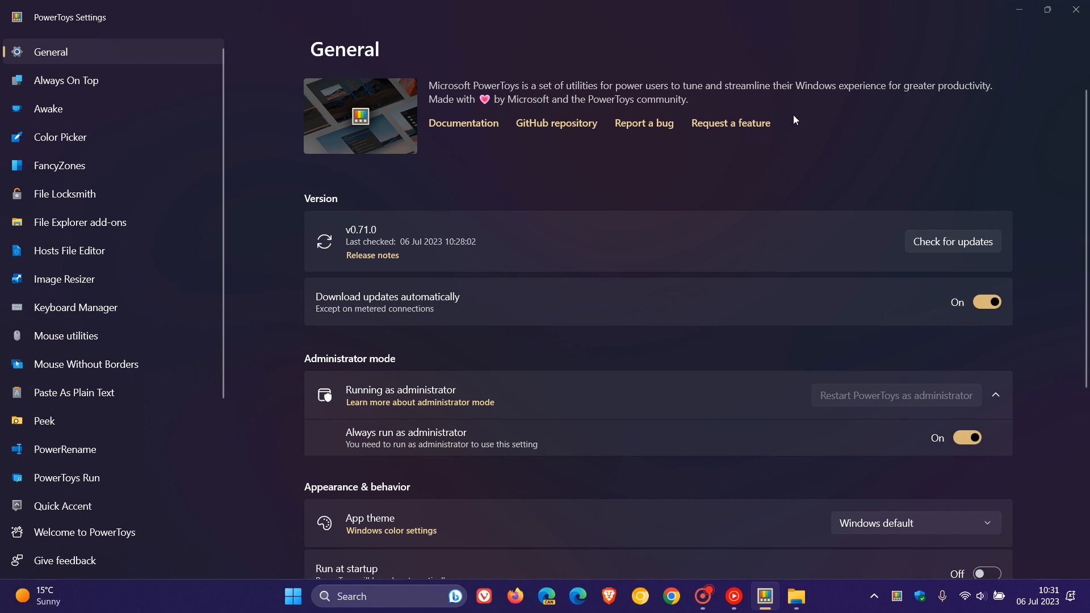
mouse_move(836, 154)
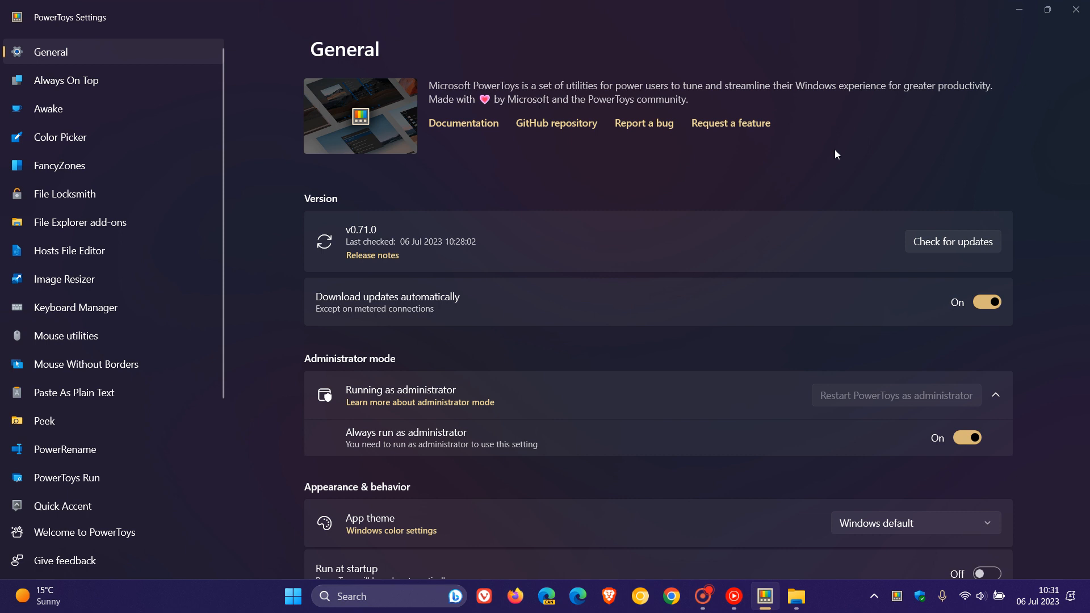
mouse_move(391, 249)
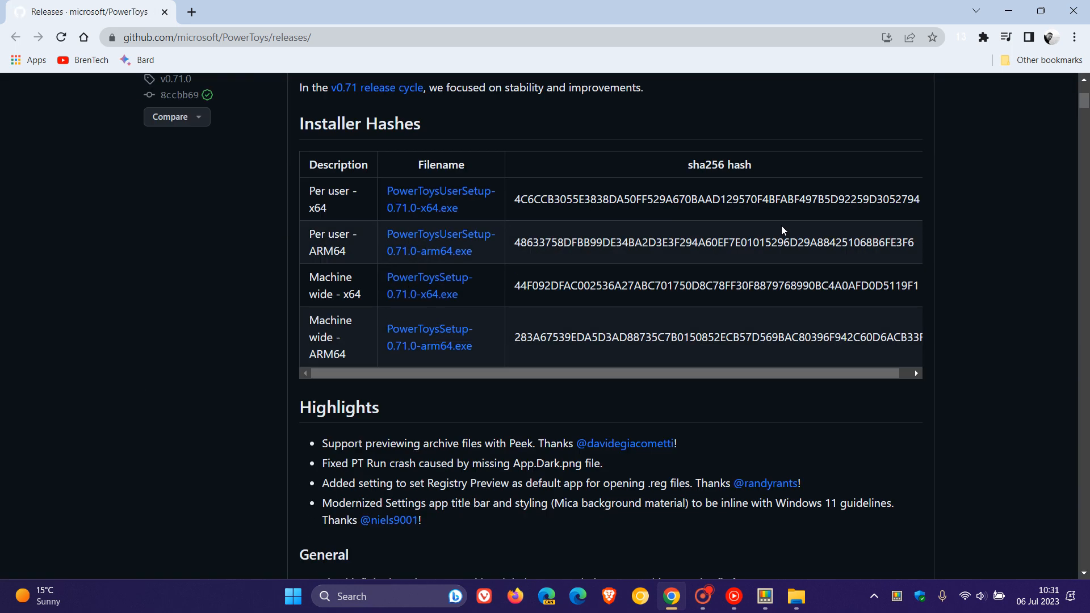
- Read down the GitHub release notes to Registry Preview, then switch back to PowerToys Settings
scroll("down", 3)
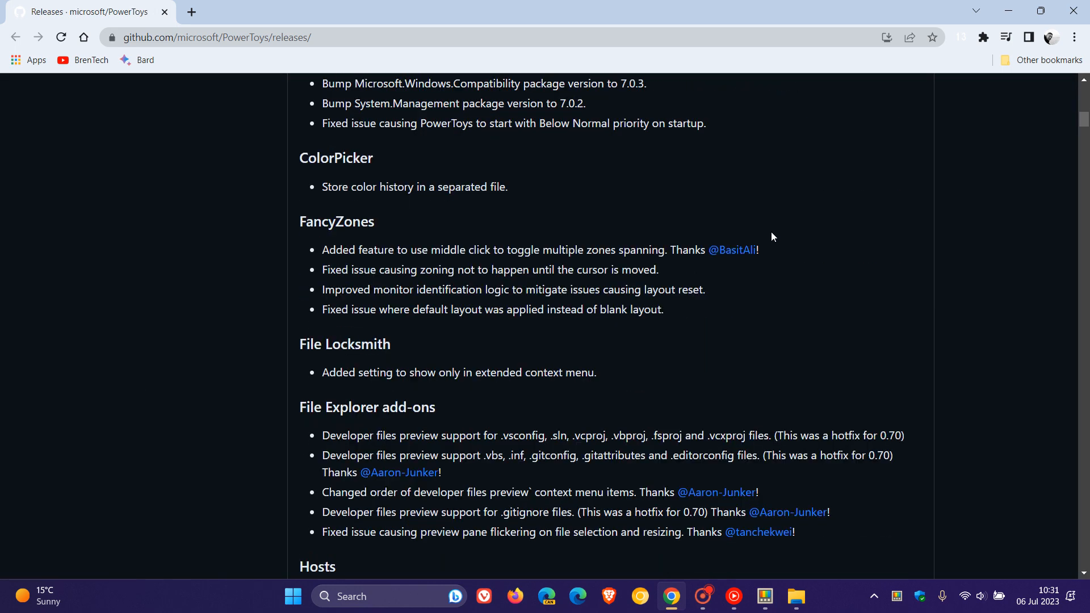
scroll("down", 3)
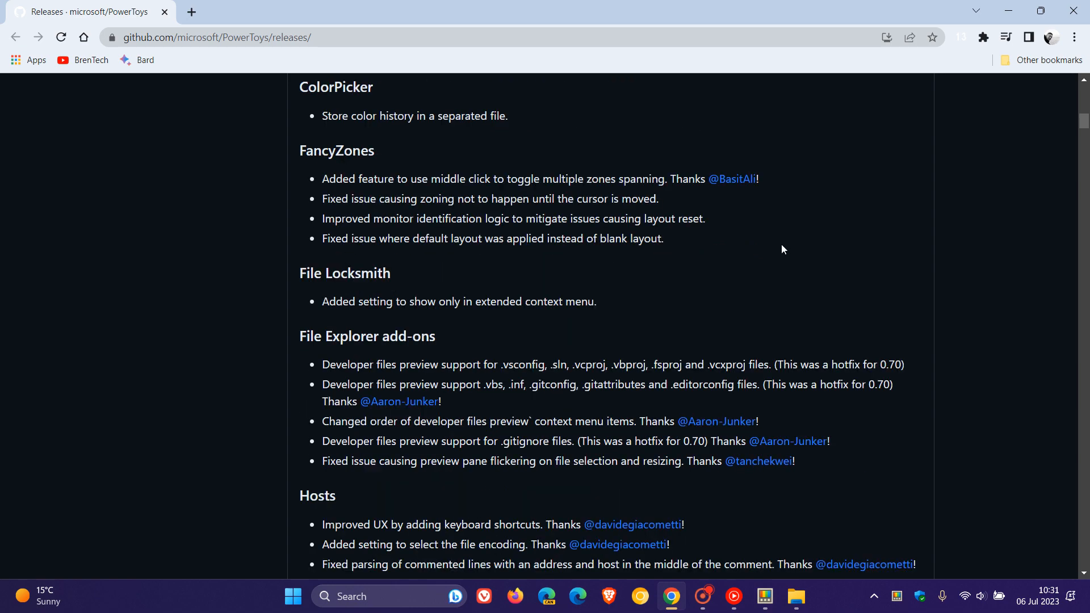
scroll("down", 3)
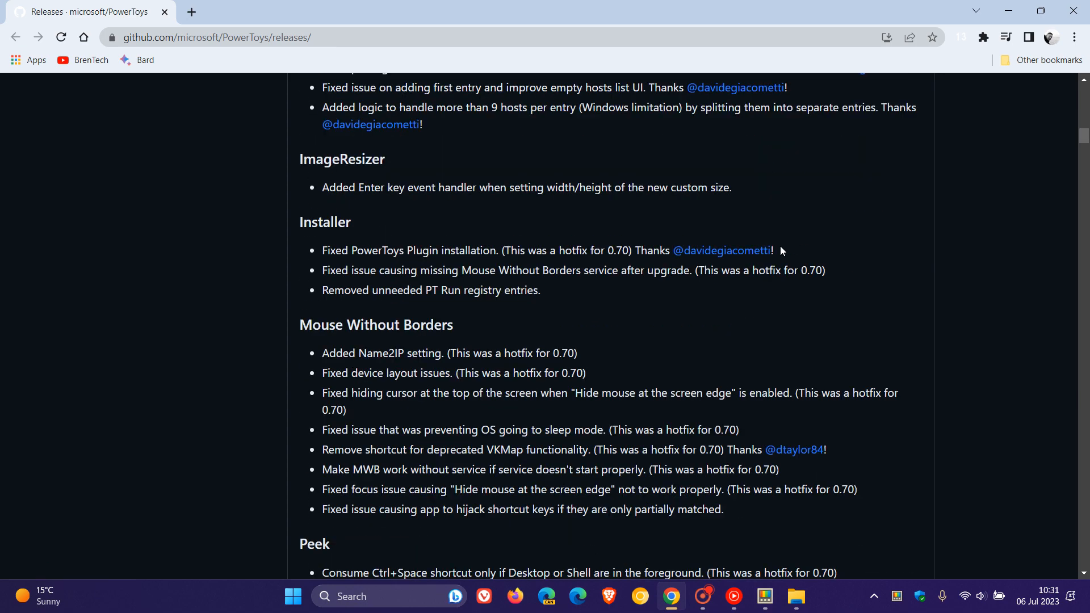
scroll("down", 3)
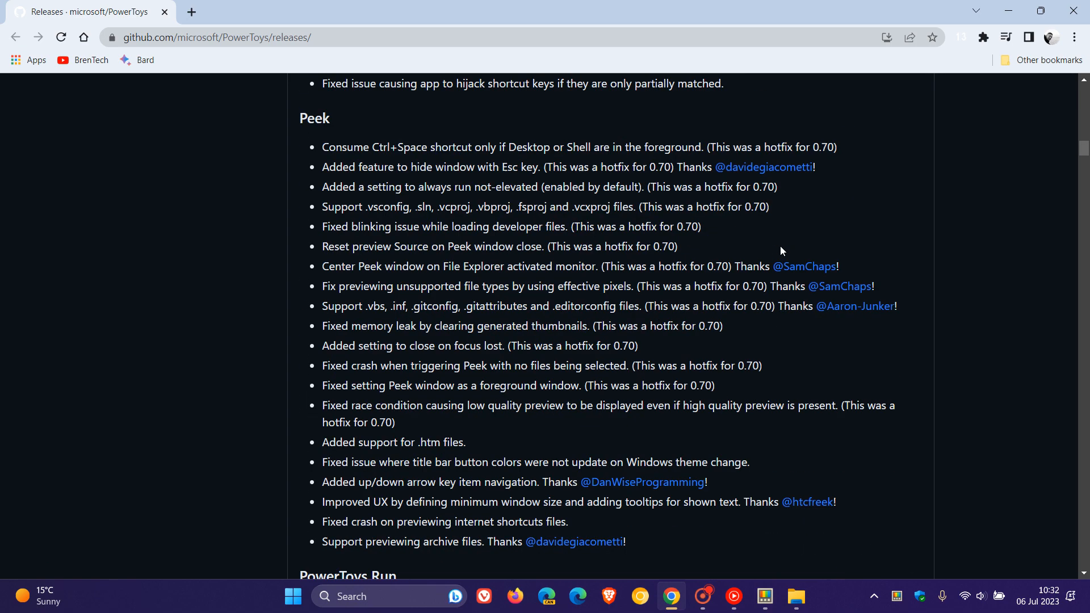
scroll("down", 3)
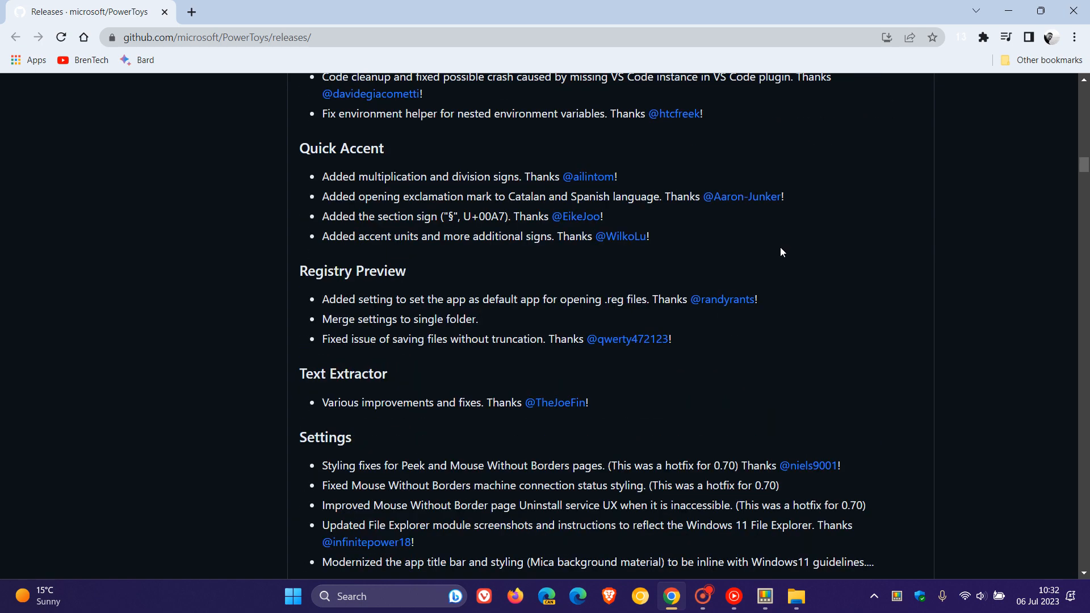
left_click(765, 597)
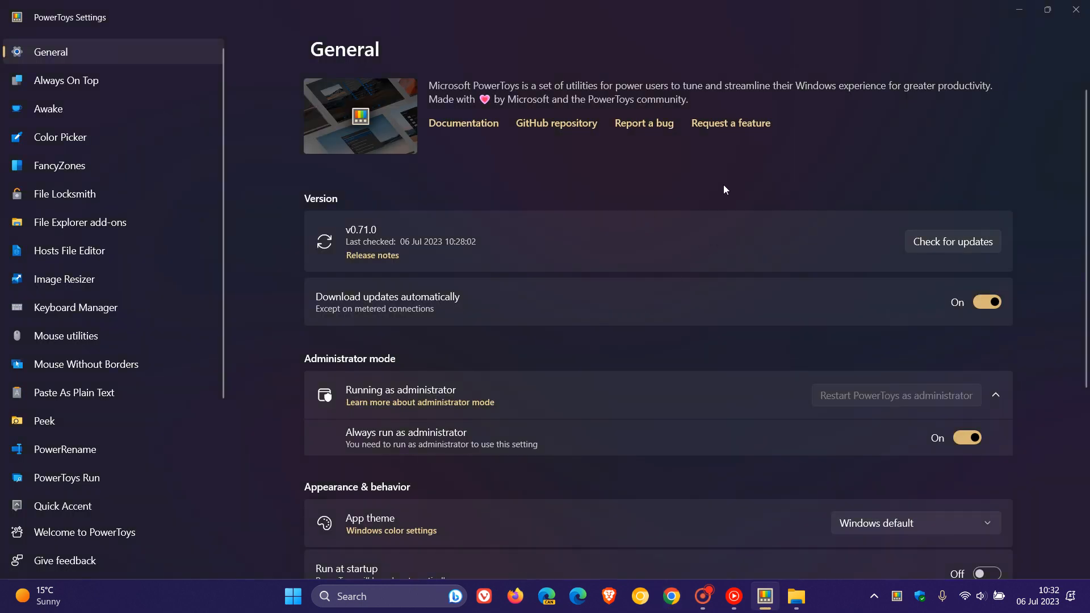
mouse_move(438, 225)
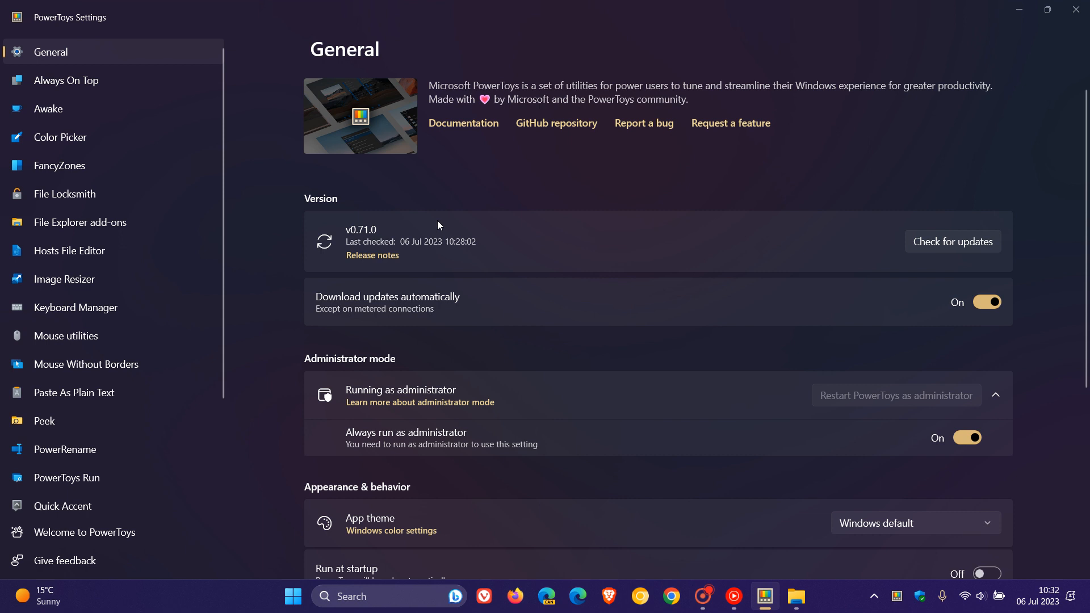
mouse_move(1020, 10)
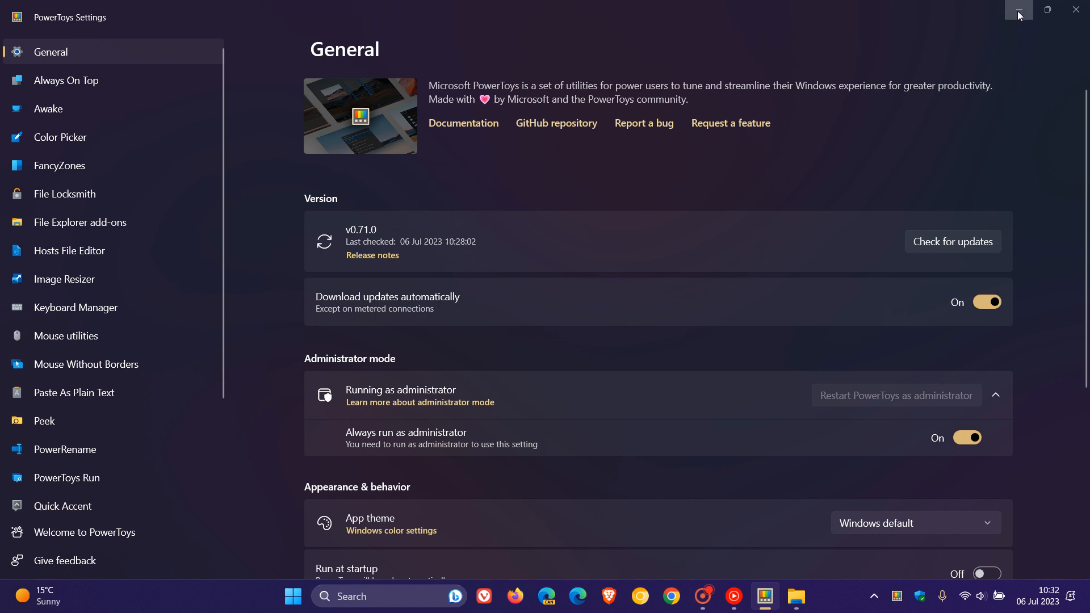
- Close the PowerToys Settings window, leaving the desktop
left_click(1016, 10)
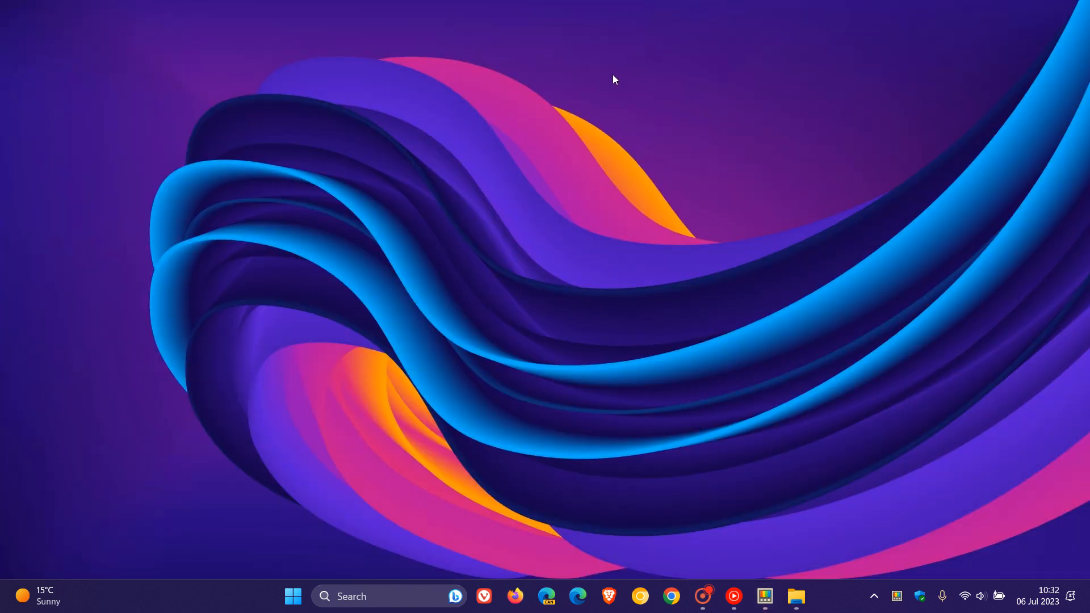